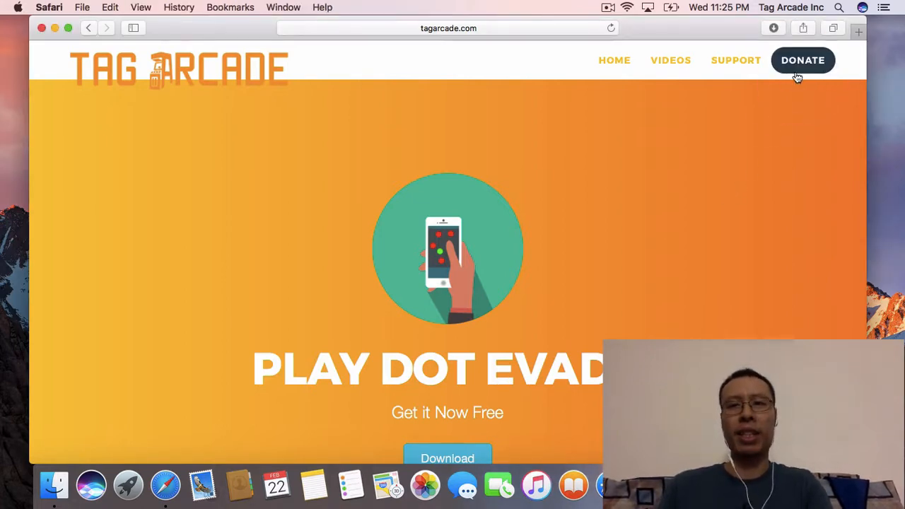
Activate the Safari address bar so the Favorites grid appears over the Tag Arcade page.
click(448, 28)
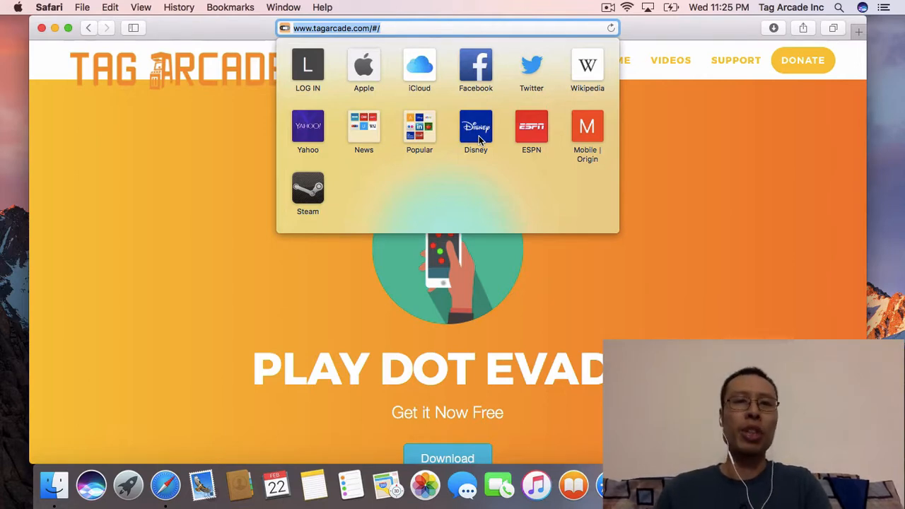
mouse_move(498, 60)
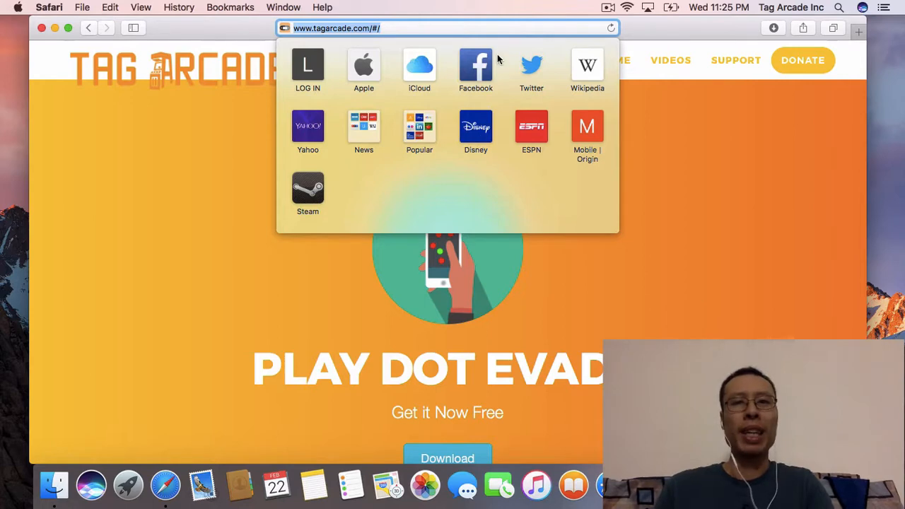
Search Google for 'android studio' and reach the developer.android.com download page.
text(www.youtube.com)
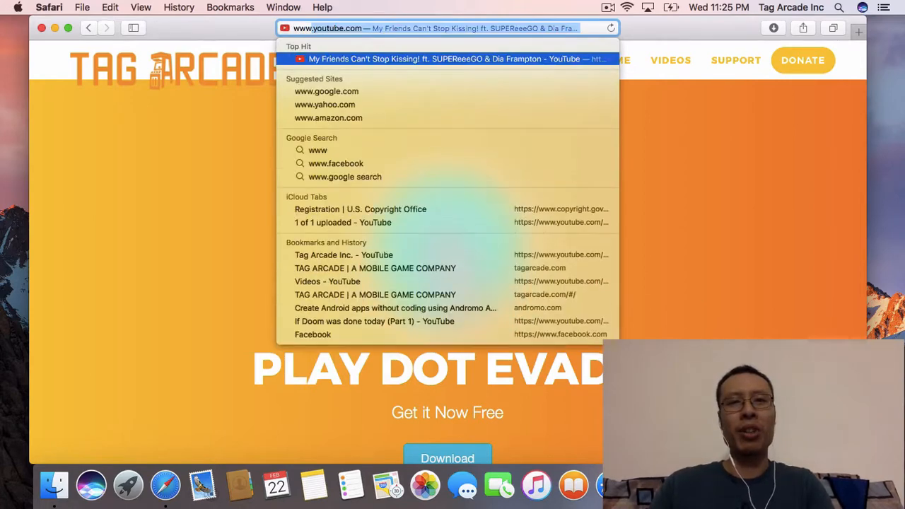
click(325, 90)
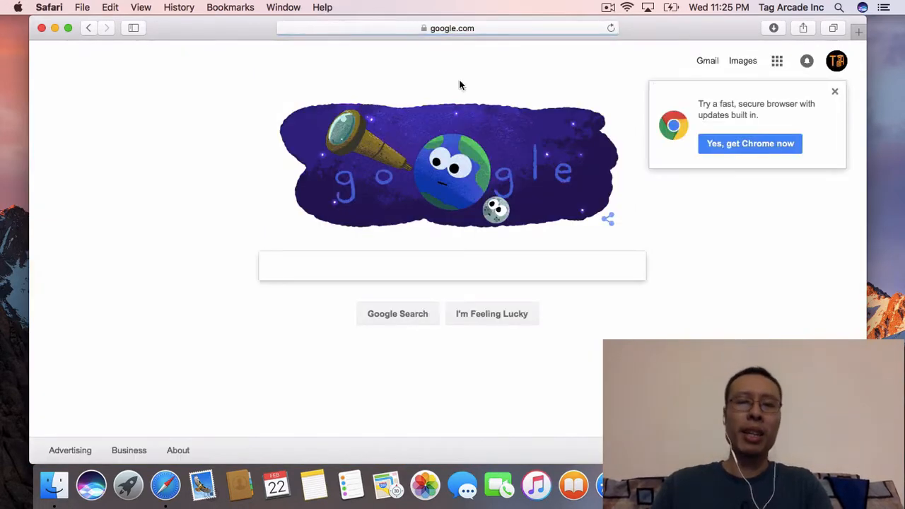
text(and)
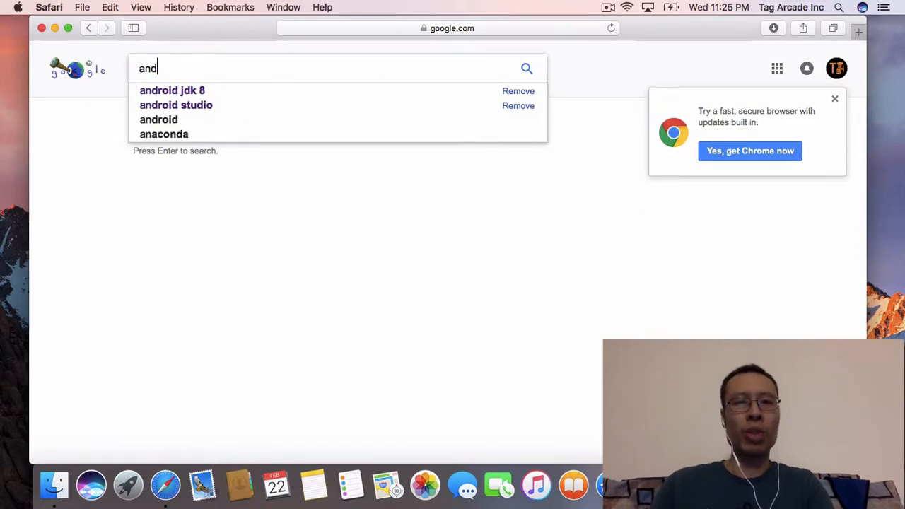
click(176, 104)
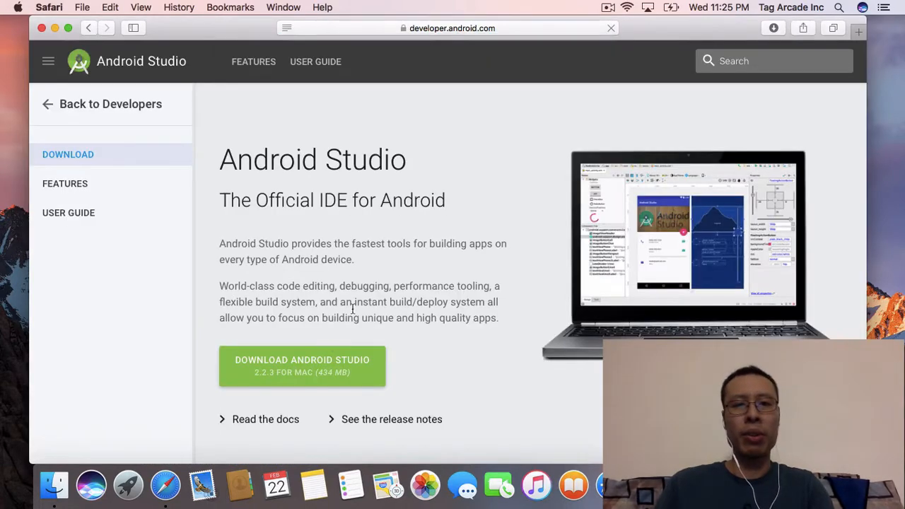
Download the Android Studio Mac .dmg and check its progress in Safari's Downloads popover.
click(303, 365)
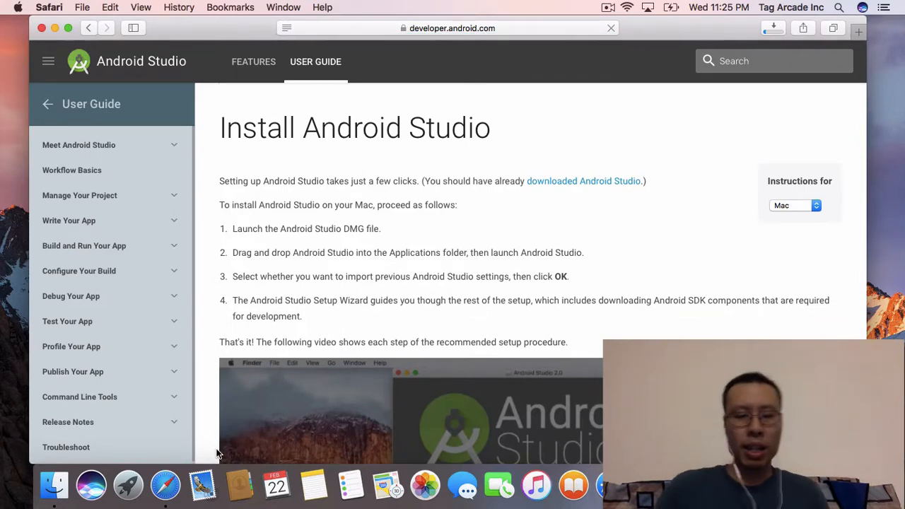
click(773, 29)
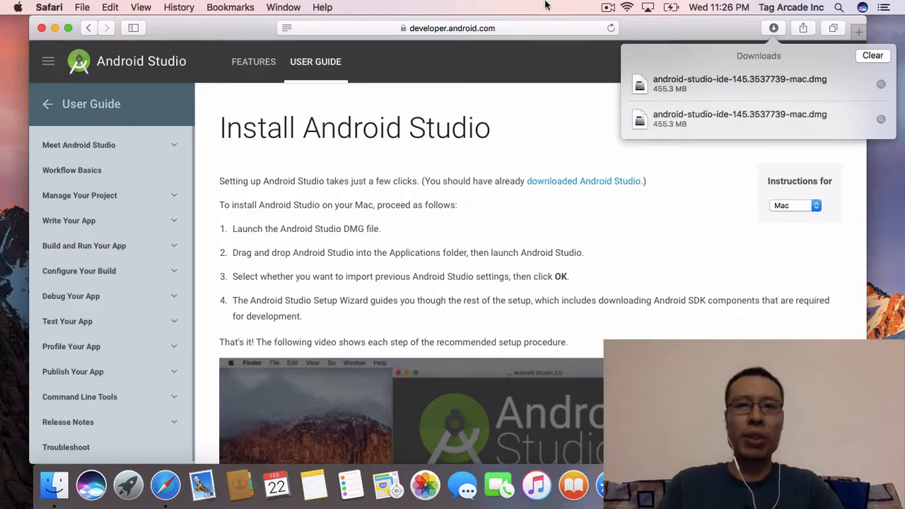
Search for 'java' and reach the Java SE Development Kit 8 downloads list.
click(453, 28)
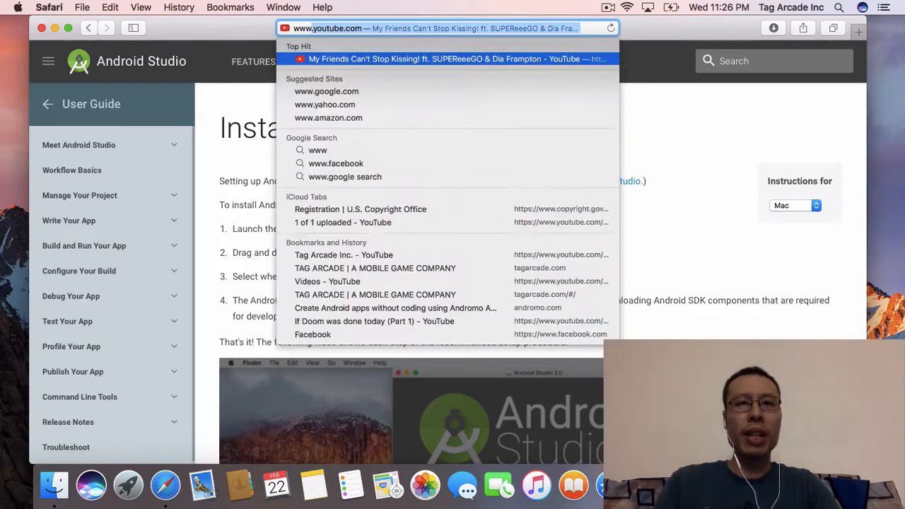
text(www.ja)
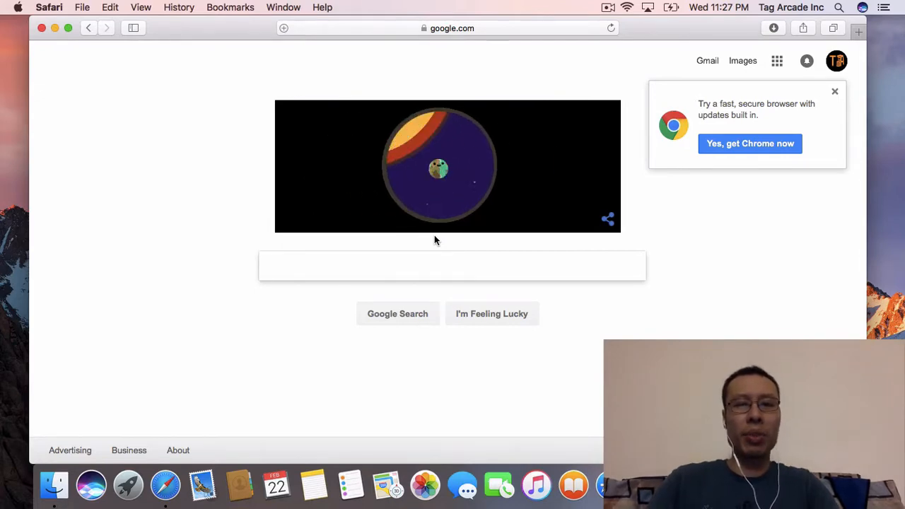
text(java sdk)
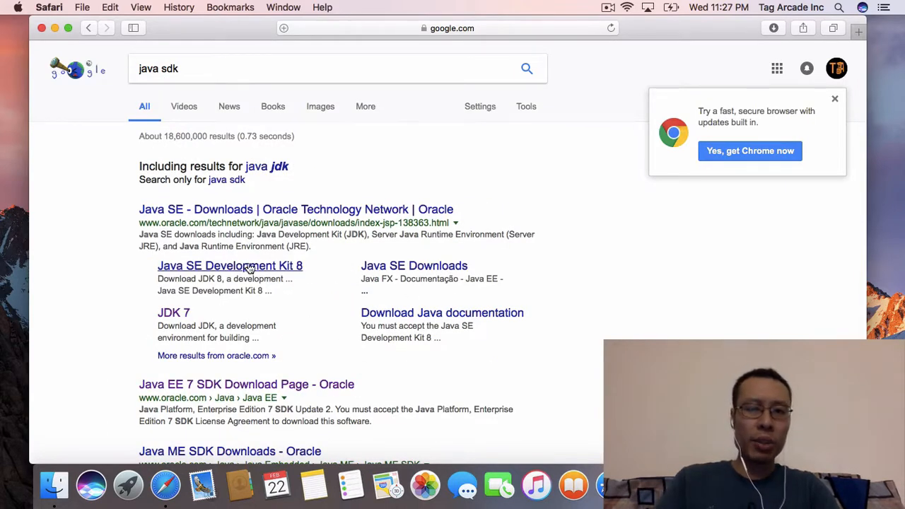
click(229, 266)
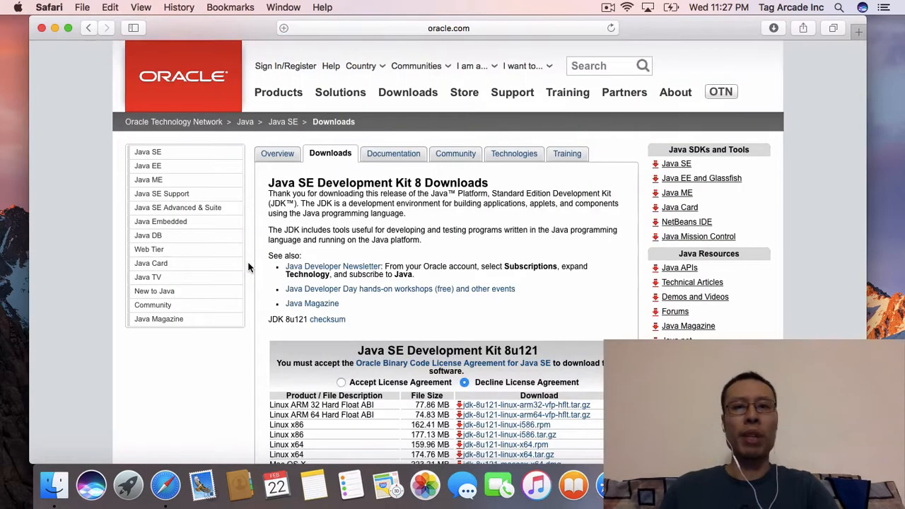
scroll(down, 3)
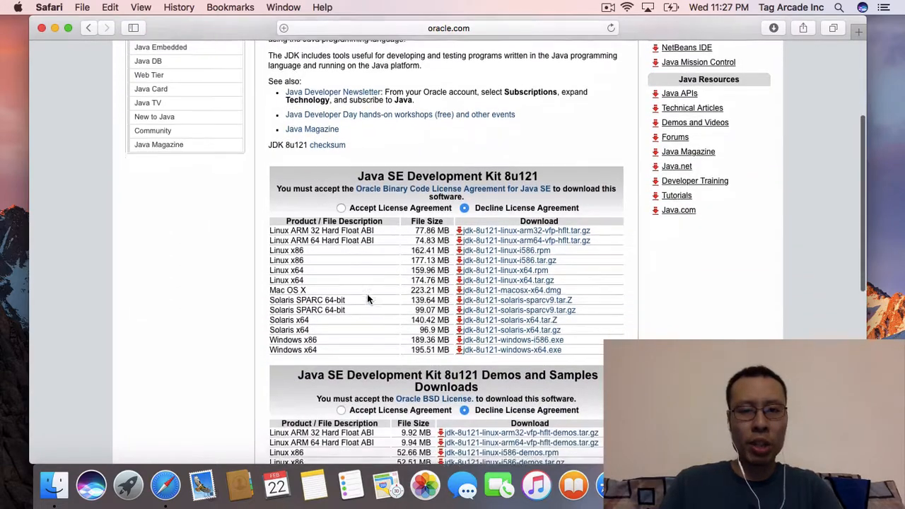
scroll(down, 3)
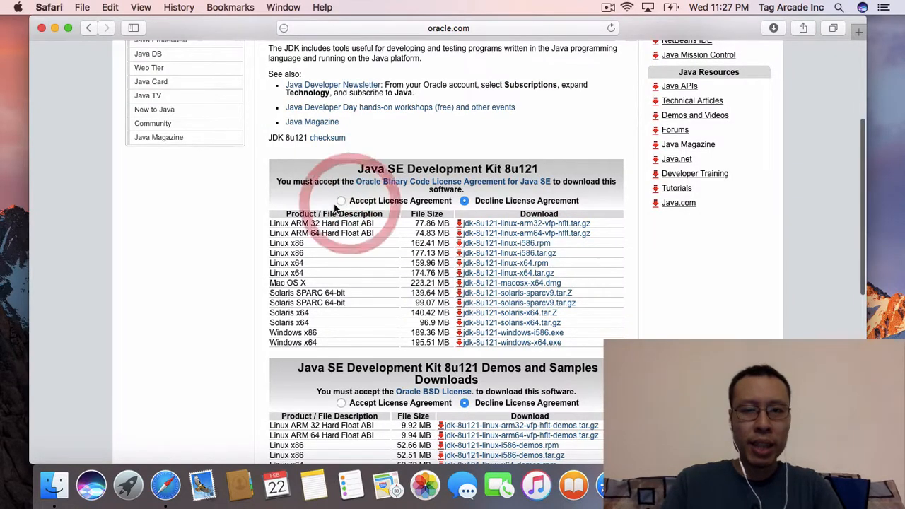
Accept the Oracle license and download jdk-8u121-macosx-x64.dmg, checking progress in Downloads.
click(341, 201)
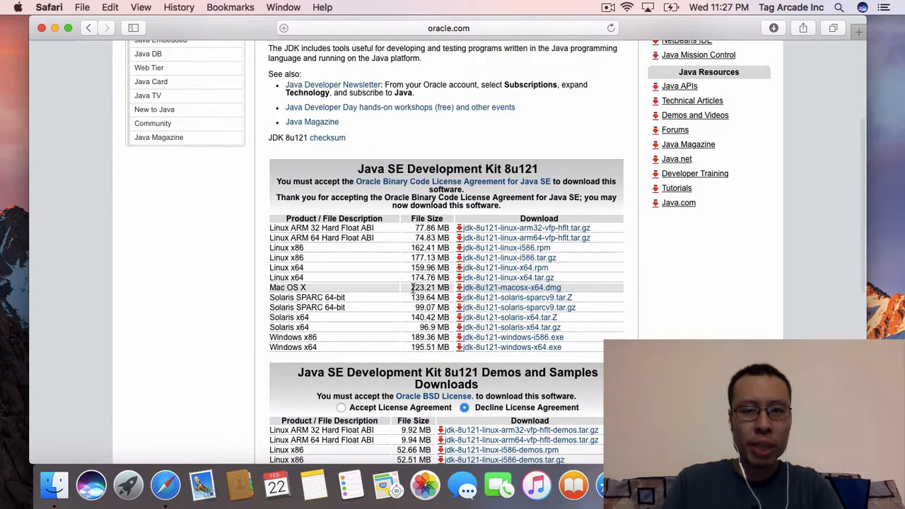
click(512, 288)
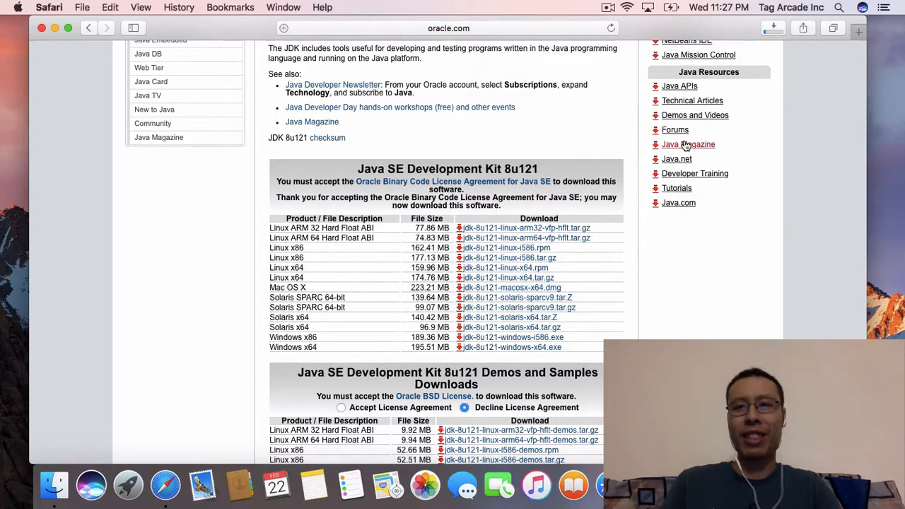
click(773, 28)
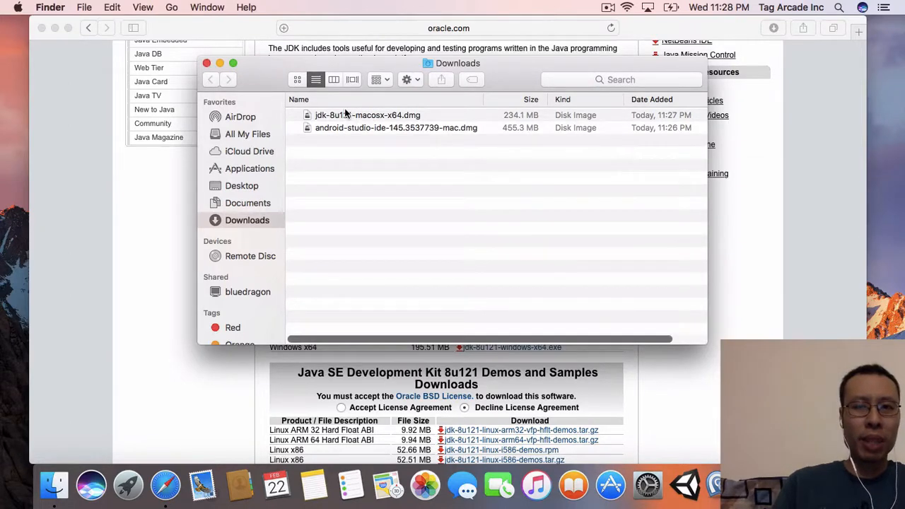
Mount the JDK disk image, launch the 8 Update 121 package and authorise the install with the password.
double_click(368, 115)
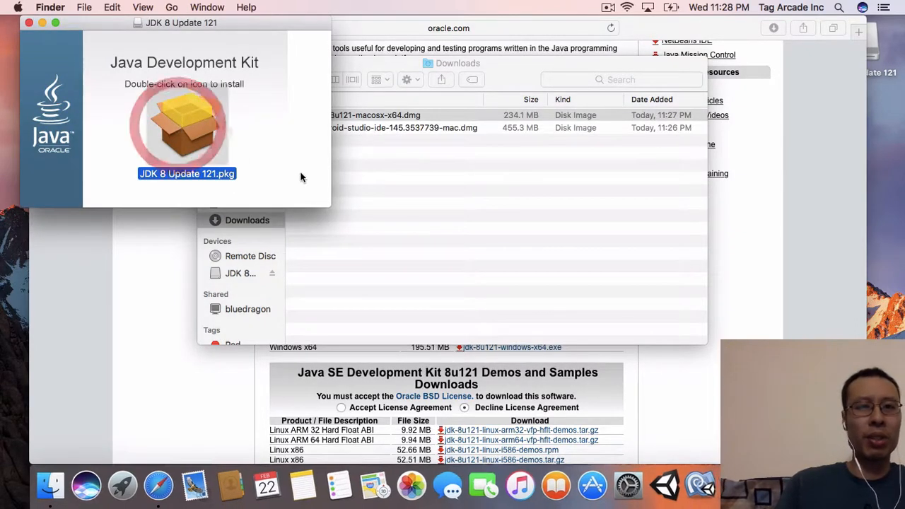
double_click(186, 127)
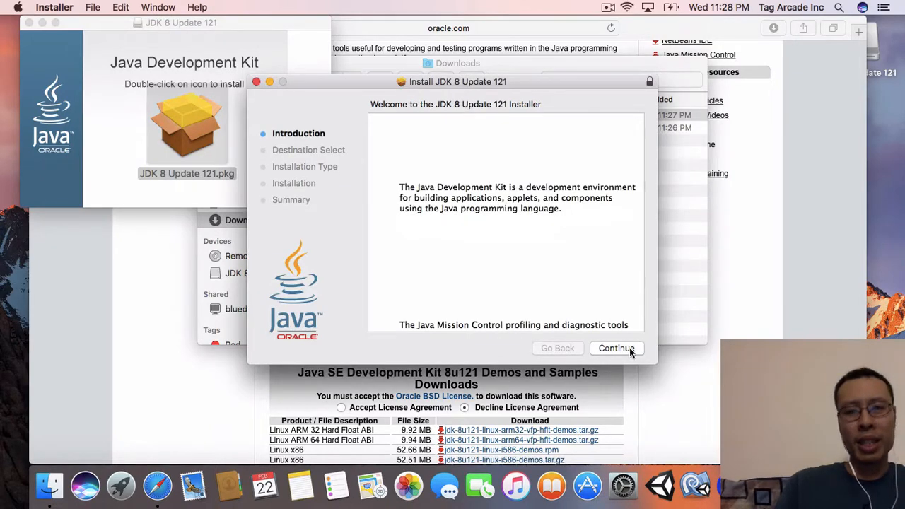
click(617, 348)
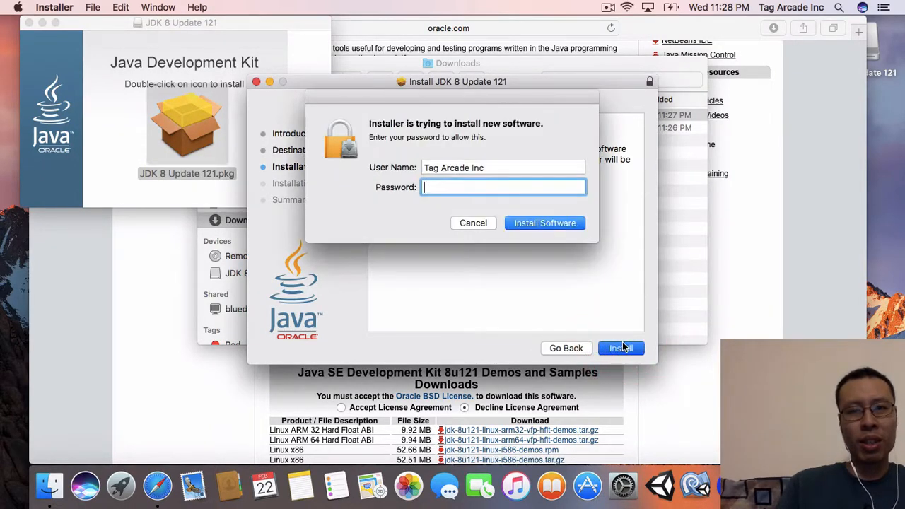
text(•••••)
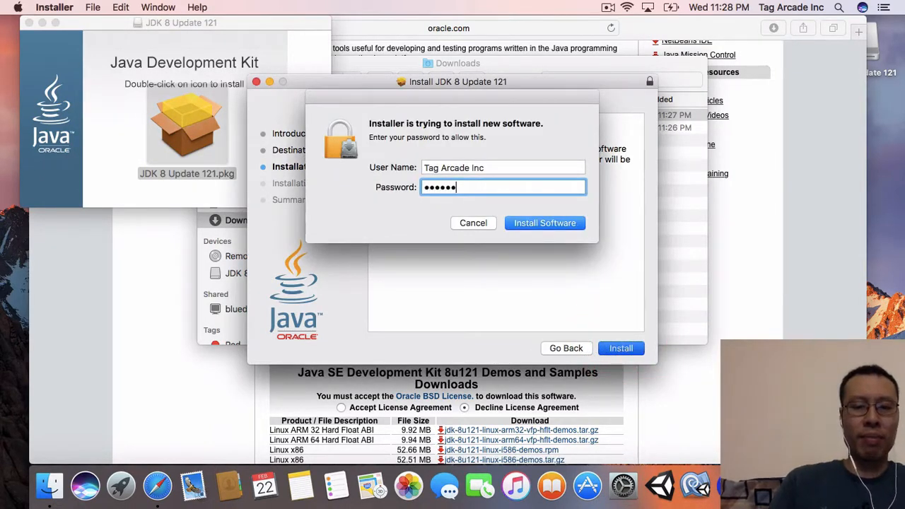
click(544, 224)
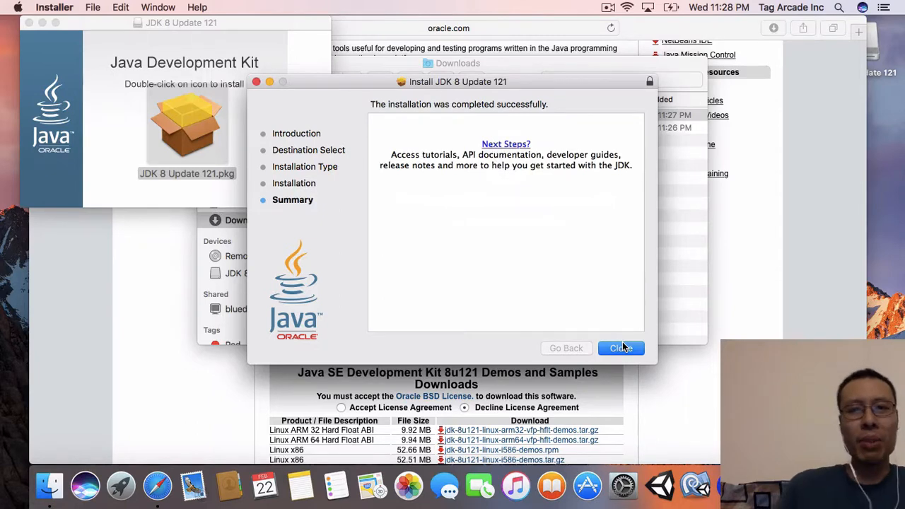
Close the finished JDK installation and move its installer package to the Trash.
click(620, 348)
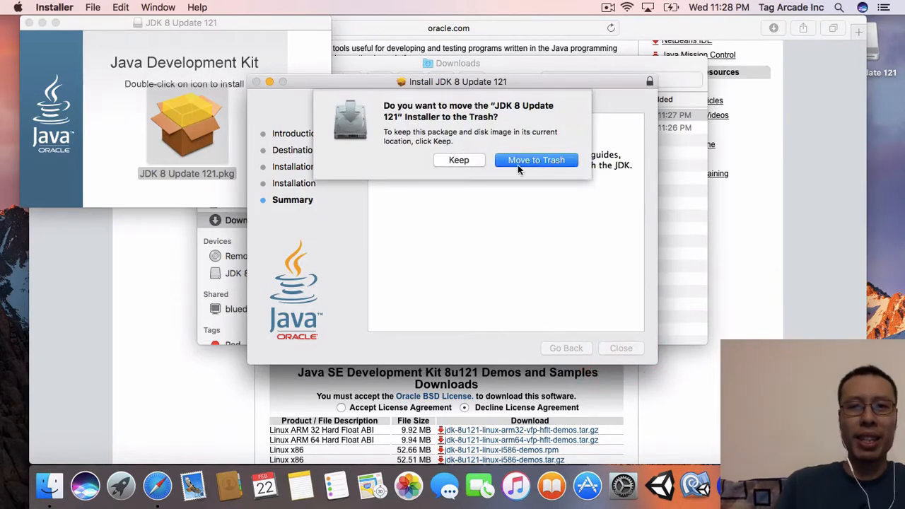
click(536, 160)
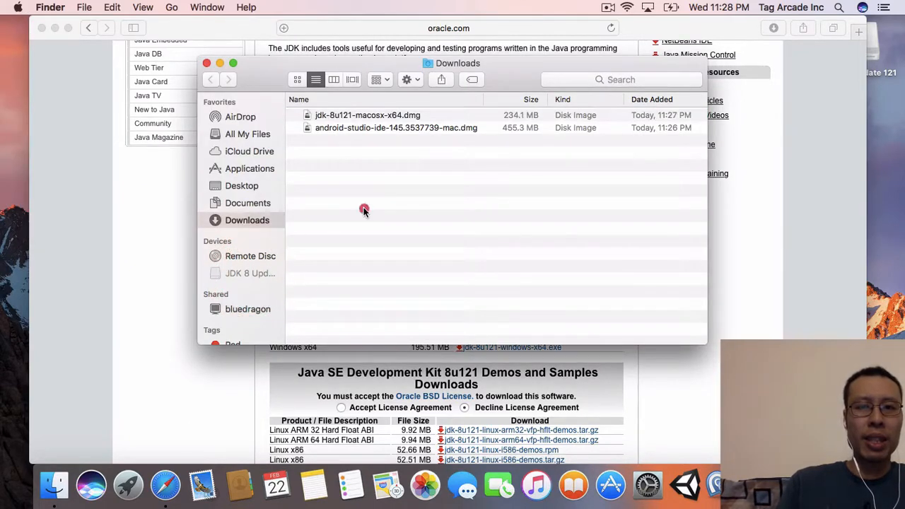
Mount the Android Studio disk image and drag the app onto the Applications folder alias.
click(396, 128)
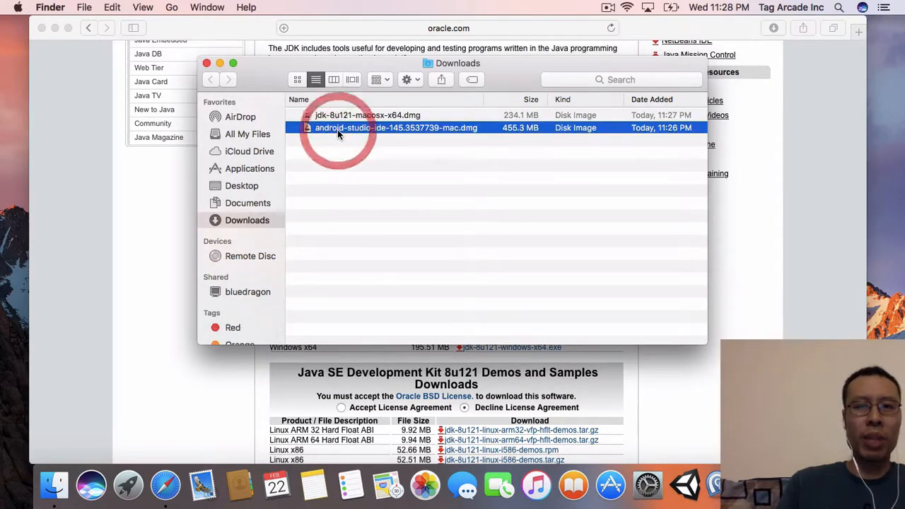
double_click(397, 127)
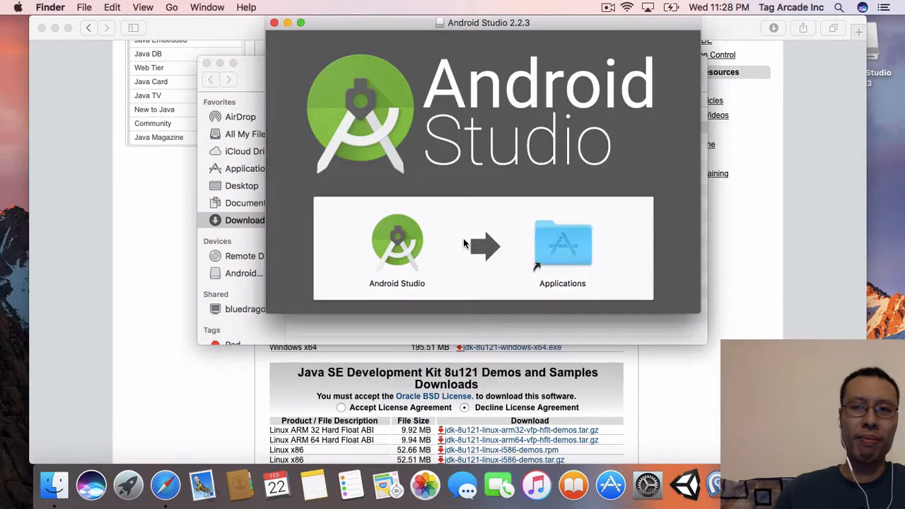
click(396, 244)
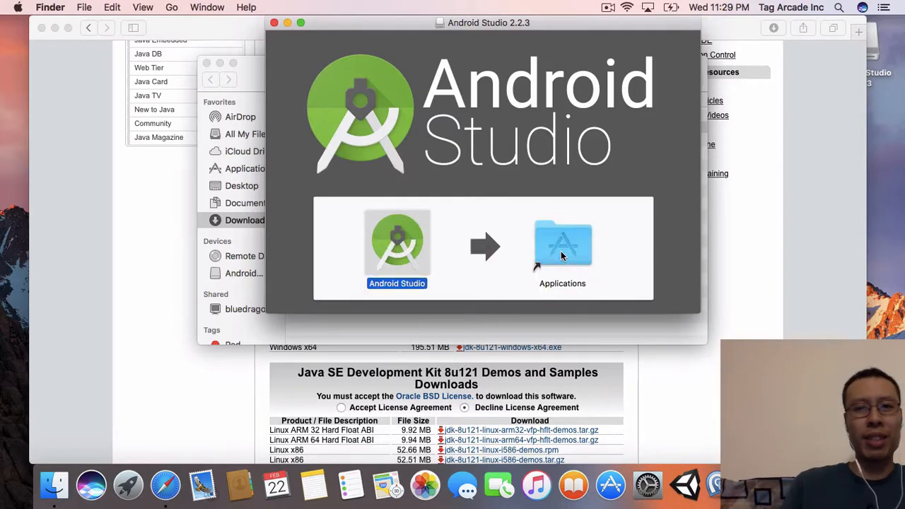
drag(397, 244, 563, 243)
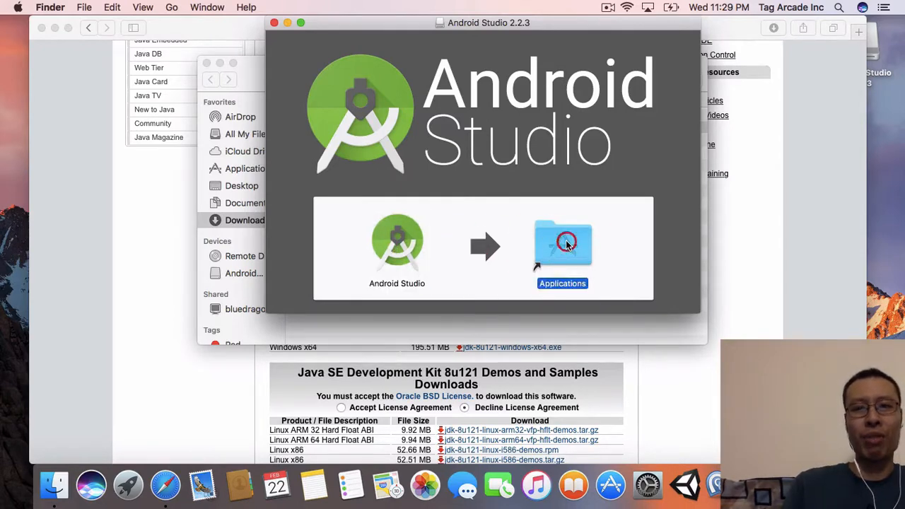
drag(396, 241, 563, 243)
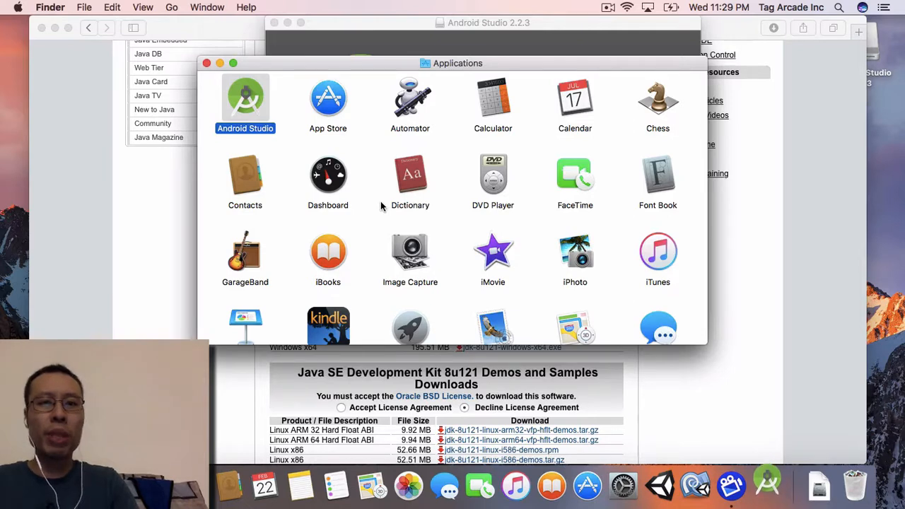
Launch Android Studio from Applications, allow the downloaded app, and skip importing old settings.
double_click(246, 102)
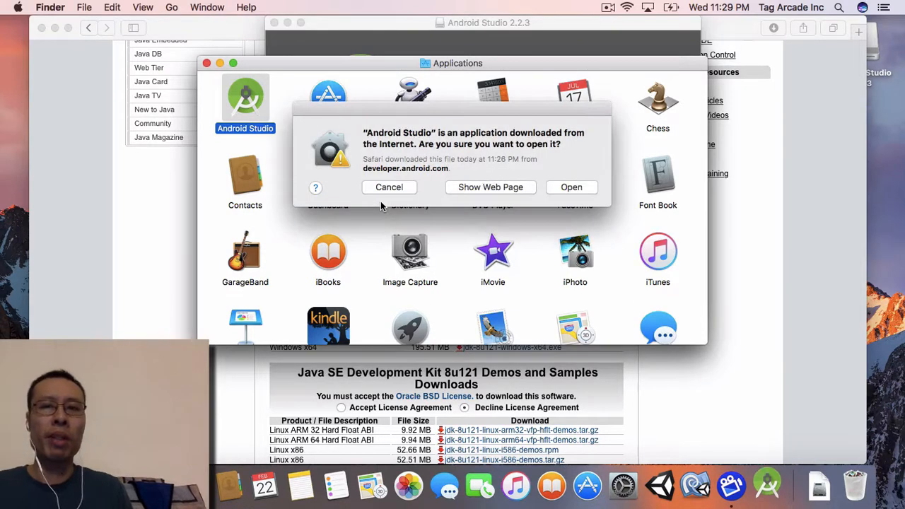
click(571, 187)
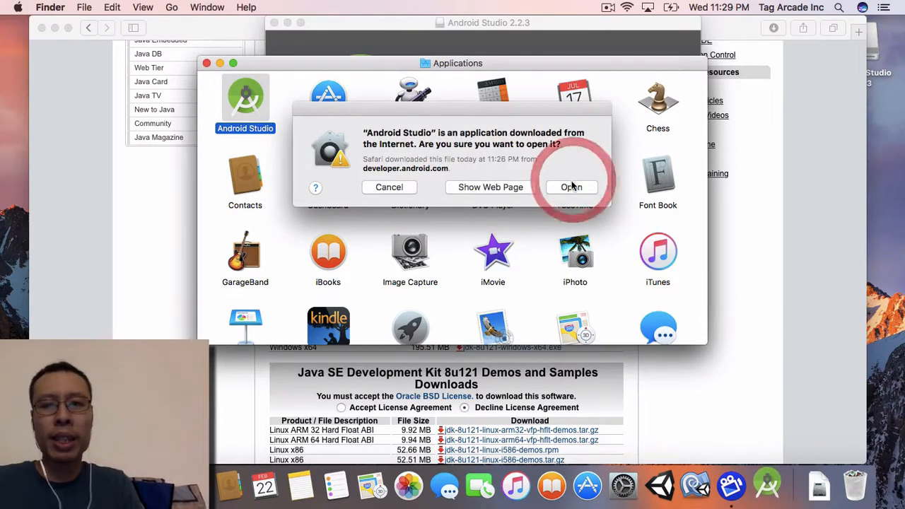
click(572, 187)
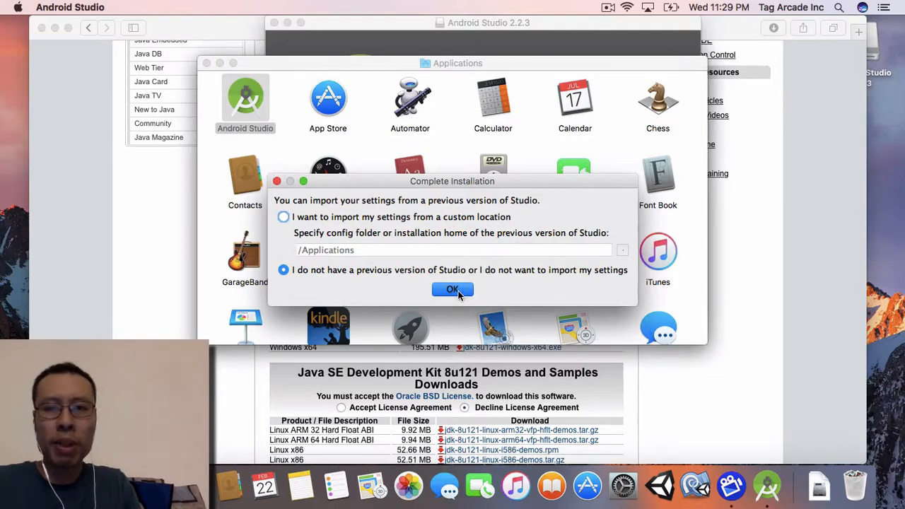
click(452, 289)
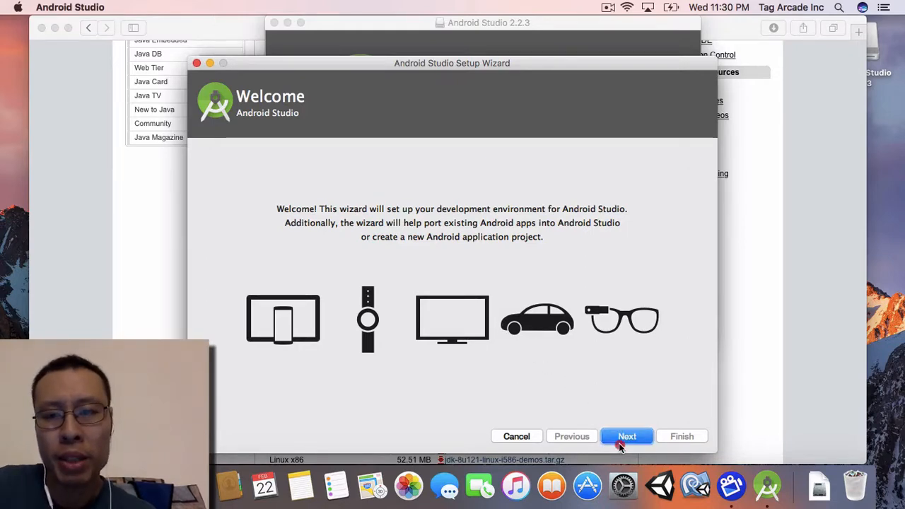
Advance the Setup Wizard with a Standard install to Verify Settings, then bring up Notes.
click(627, 435)
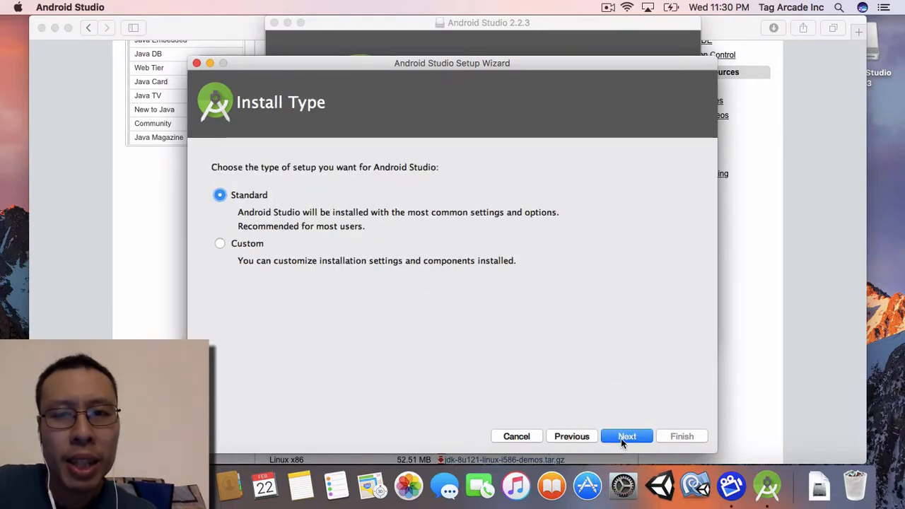
click(627, 436)
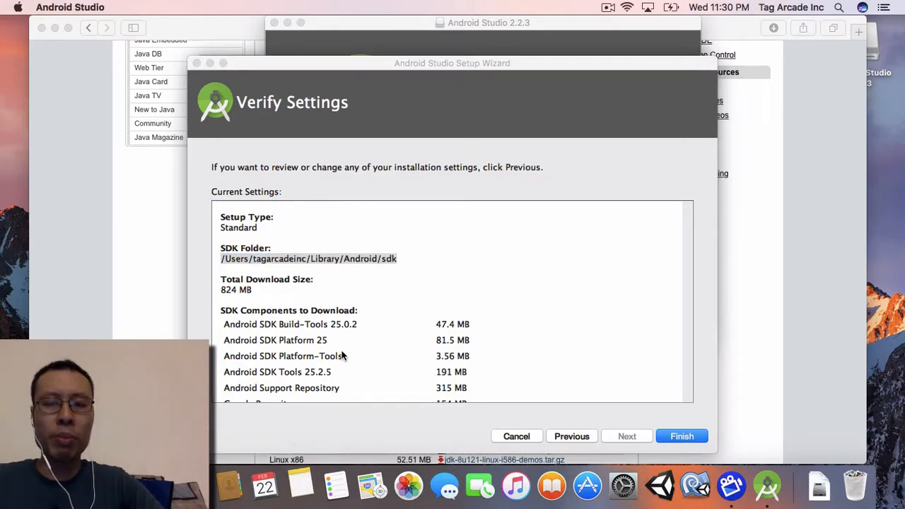
click(300, 487)
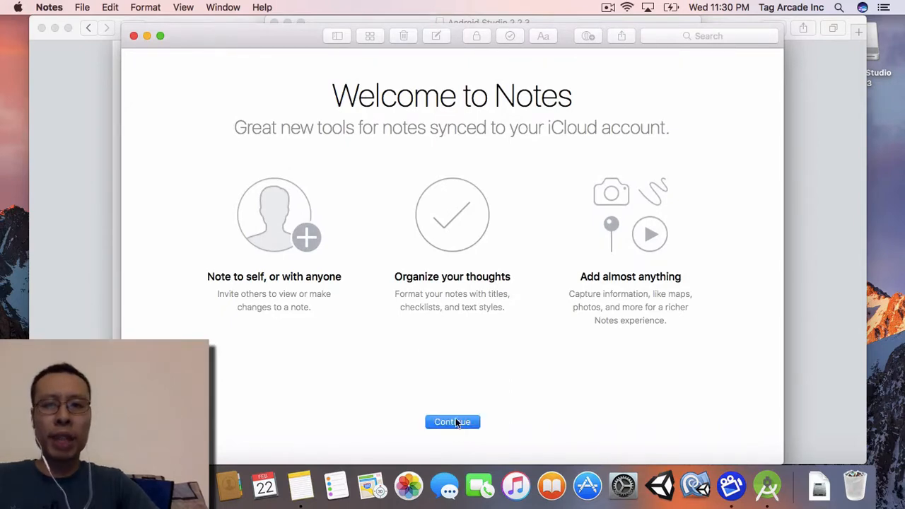
Skip iCloud in Notes and create a note with '/Users/tagarcadeinc/Library/Android/sdk'.
click(453, 422)
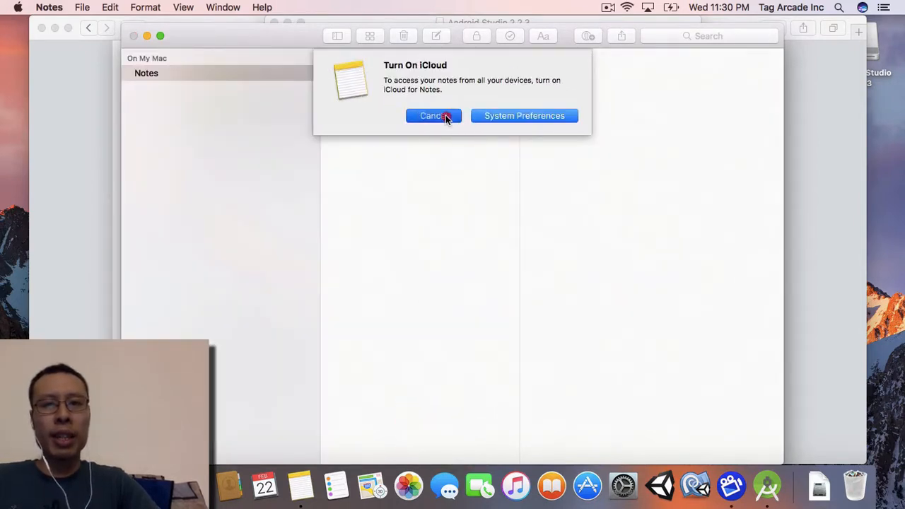
click(433, 116)
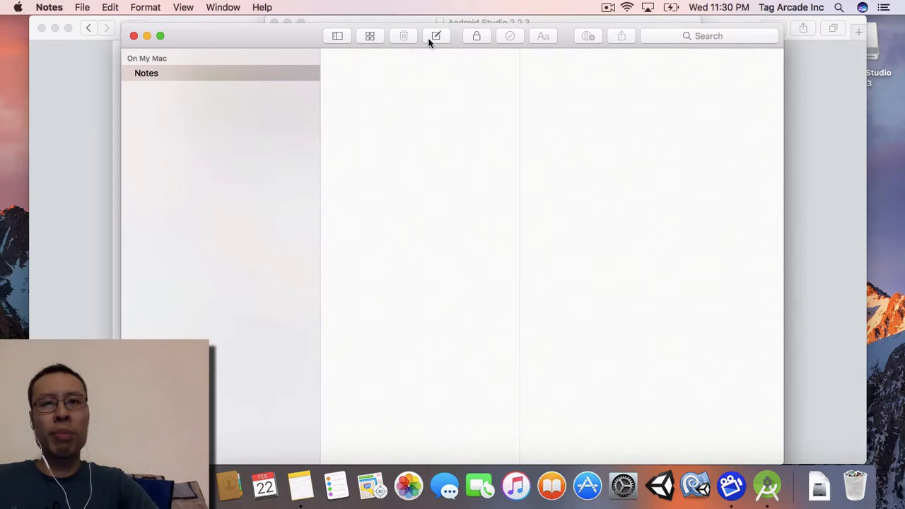
click(435, 37)
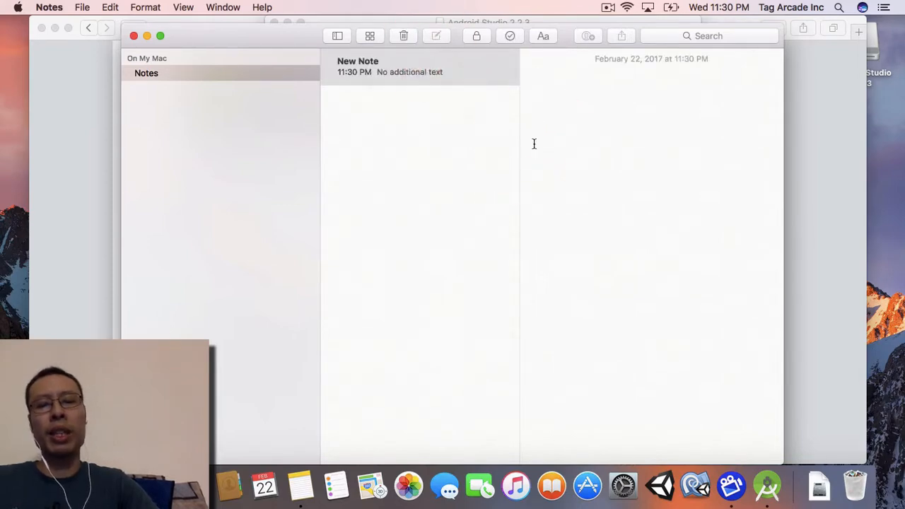
text(/Users/tagarcadeinc/Library/Android/sdk)
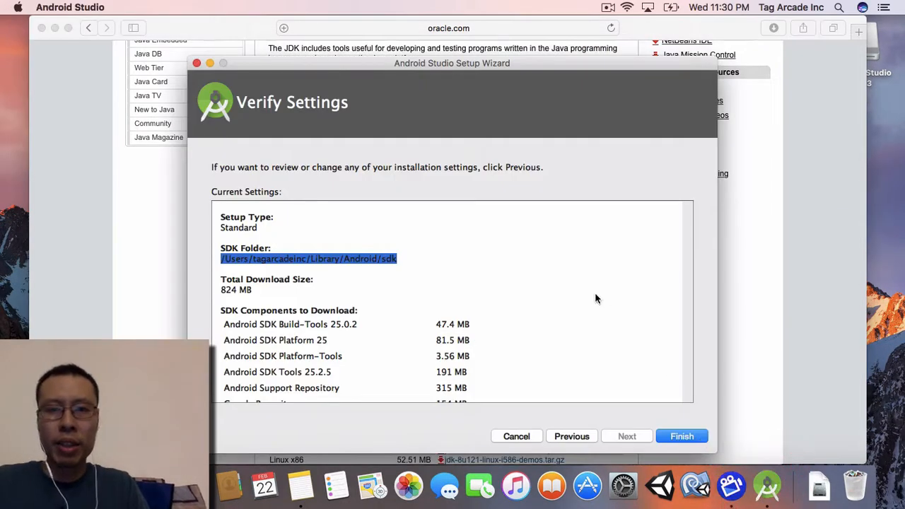
Finish the Verify Settings page so the SDK components start downloading.
scroll(down, 3)
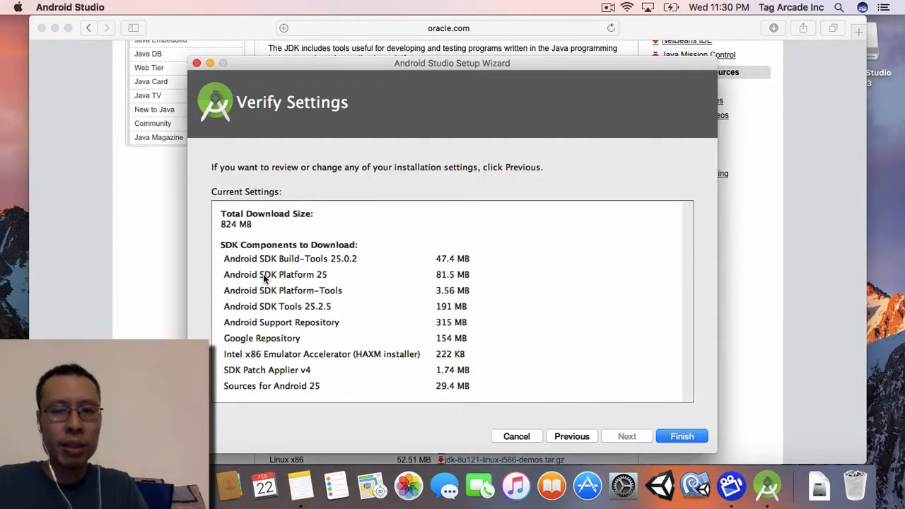
click(682, 436)
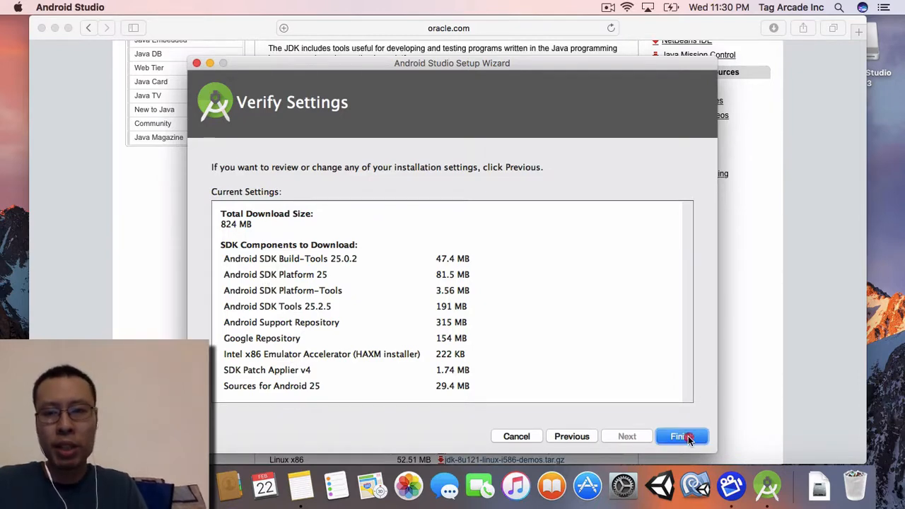
click(682, 436)
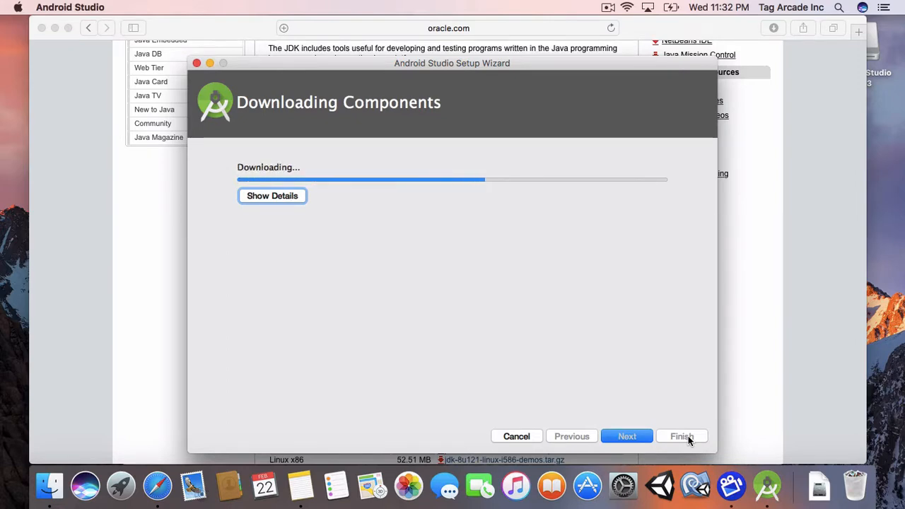
Show the download log and finish the Android Studio setup wizard once components are downloaded.
click(272, 195)
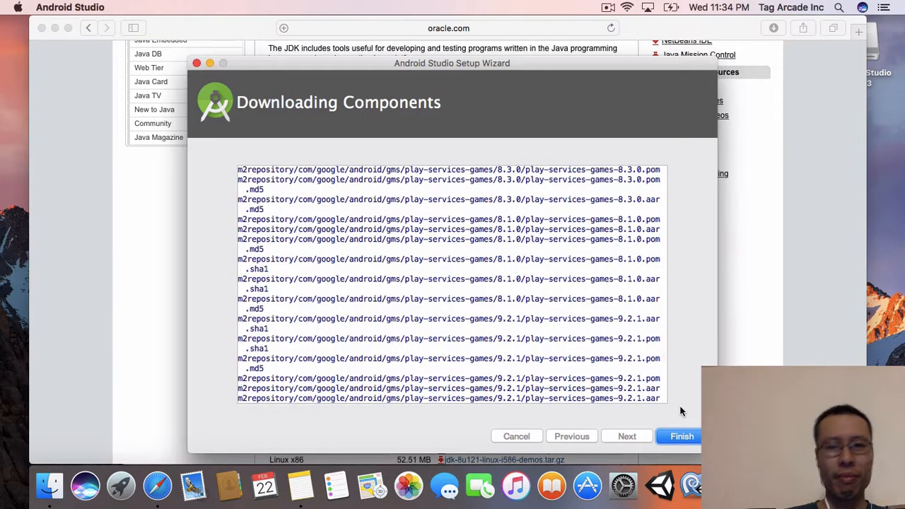
mouse_move(686, 418)
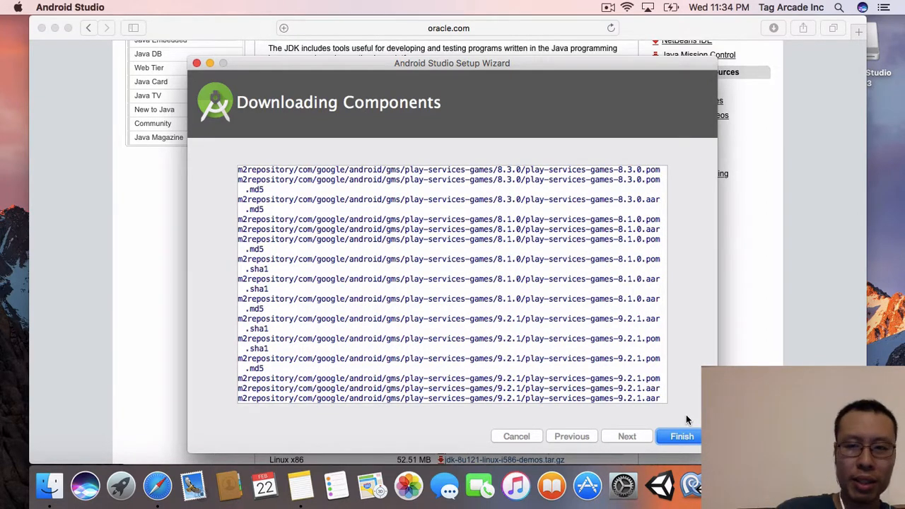
click(682, 436)
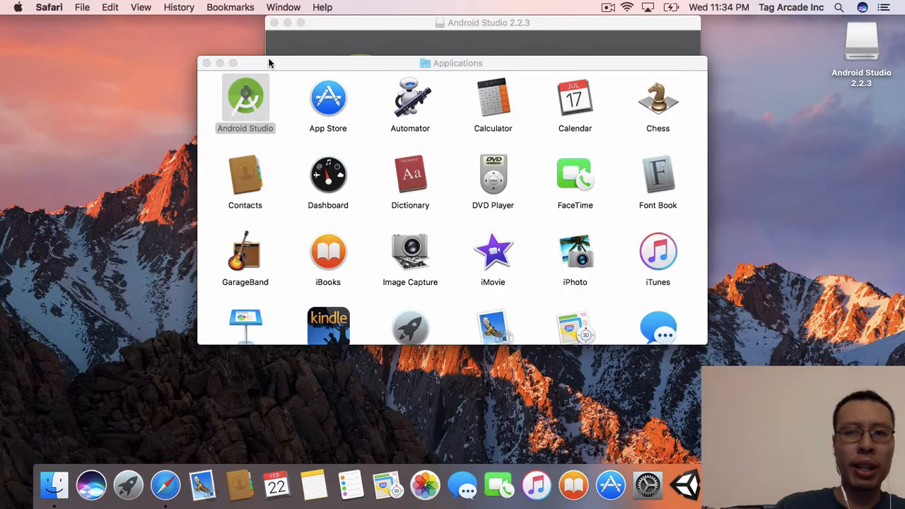
Launch Unity 5.5.1f1 from the Dock and load the test template project.
scroll(down, 3)
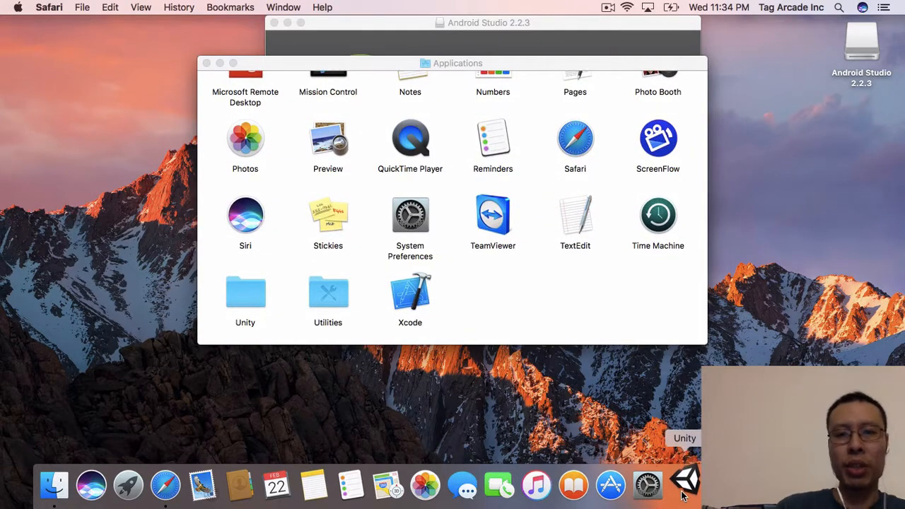
click(683, 485)
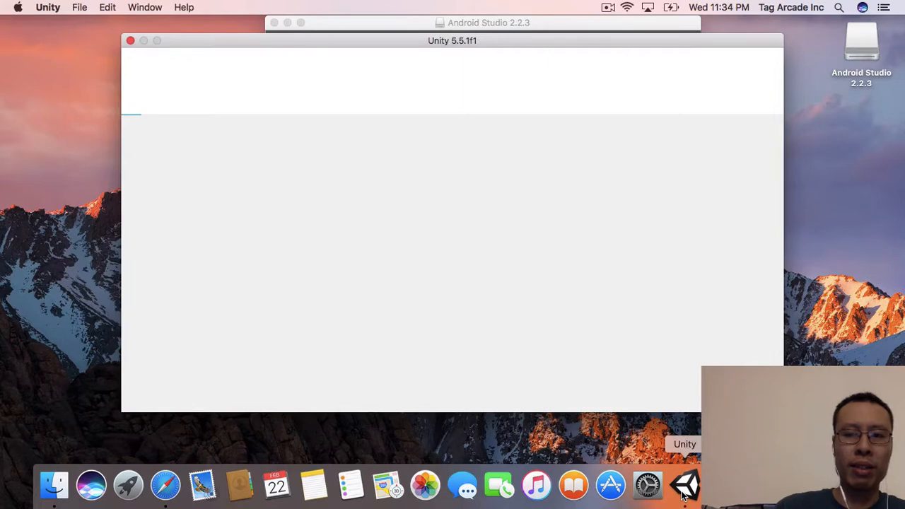
click(685, 484)
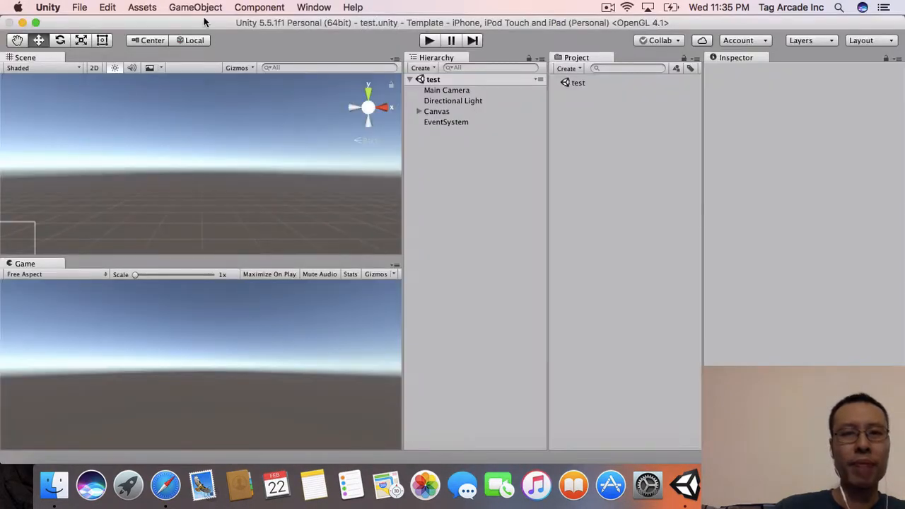
In Build Settings, switch the project's target platform to Android.
click(79, 7)
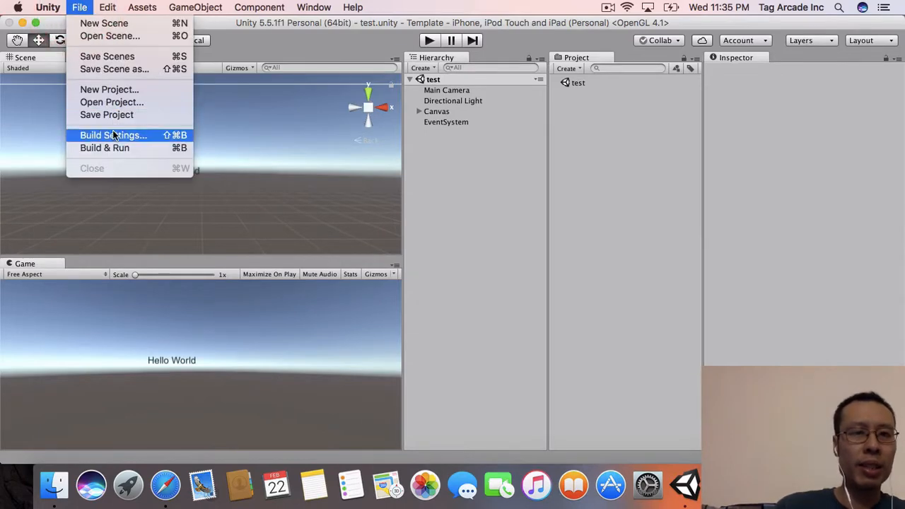
click(113, 136)
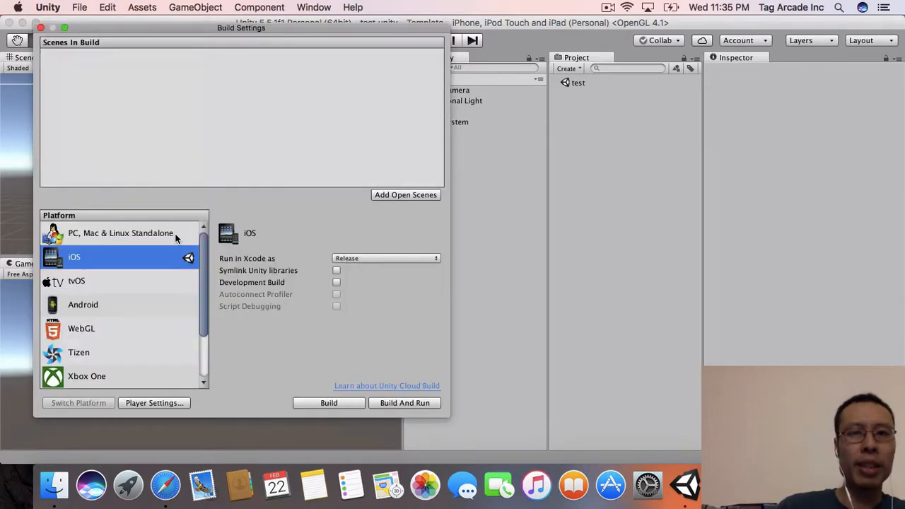
click(82, 304)
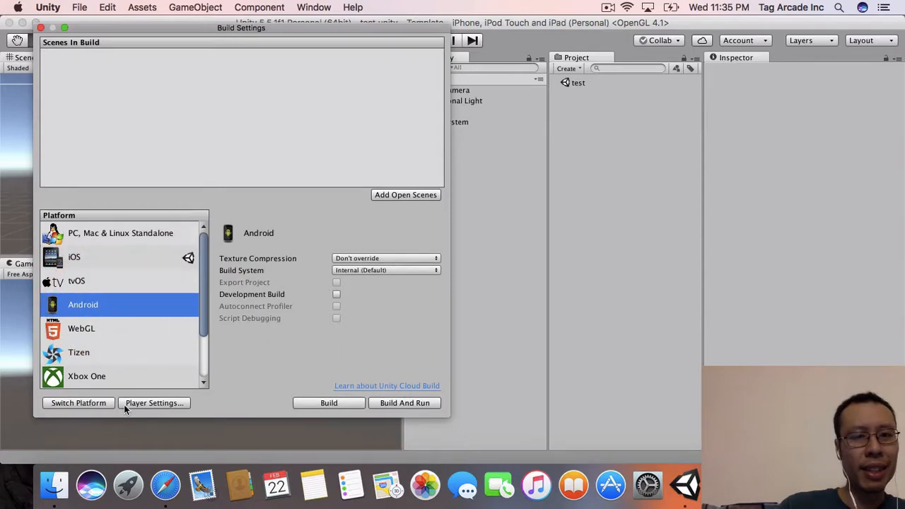
mouse_move(91, 416)
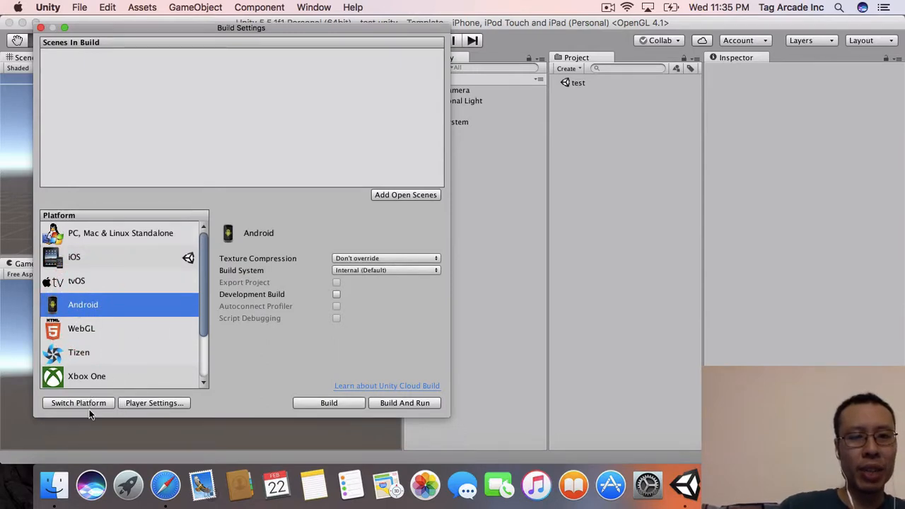
click(78, 402)
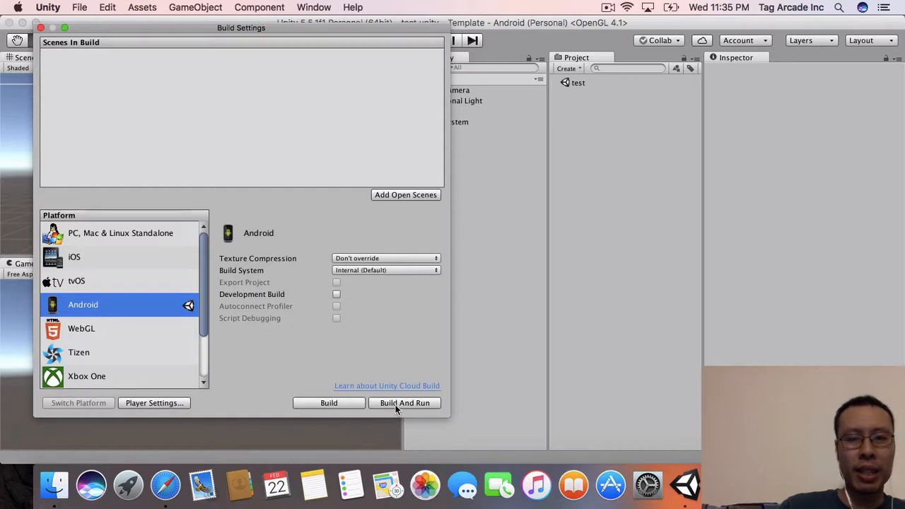
Start Build And Run and save the Android build as Test in the Documents folder.
click(404, 402)
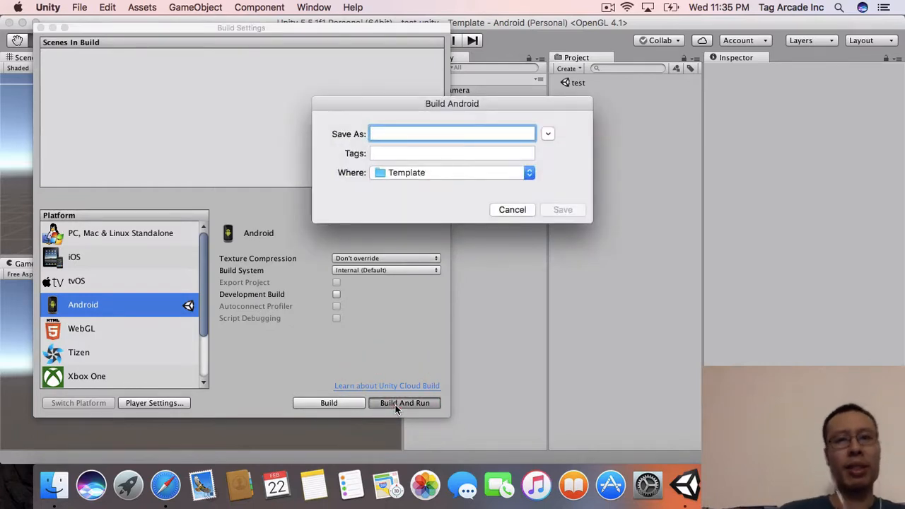
click(549, 133)
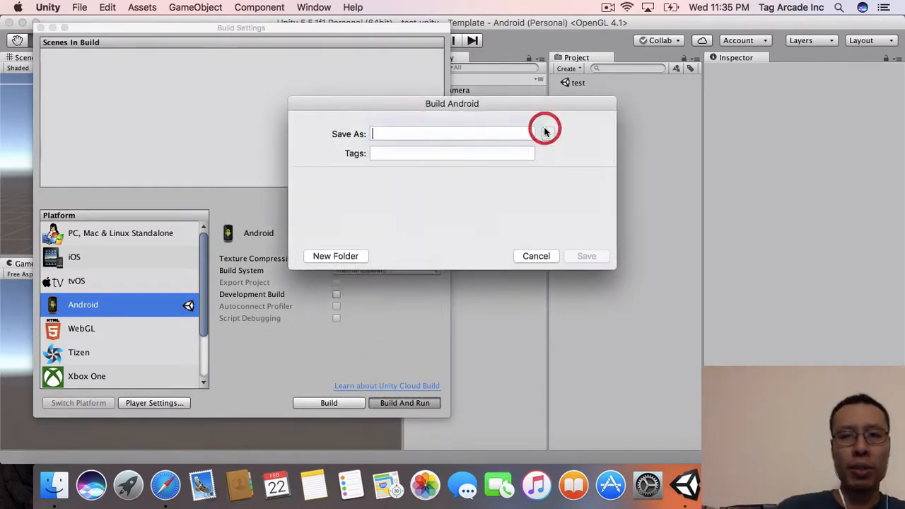
click(549, 133)
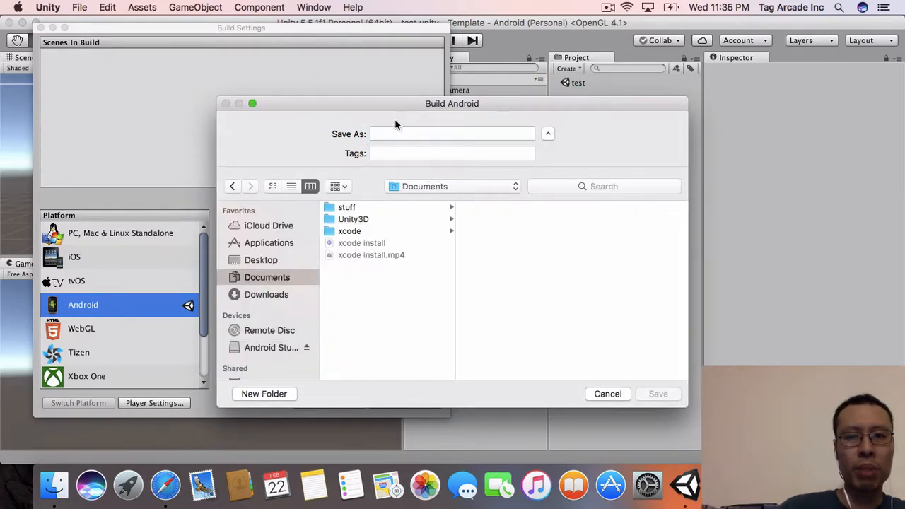
text(Tset)
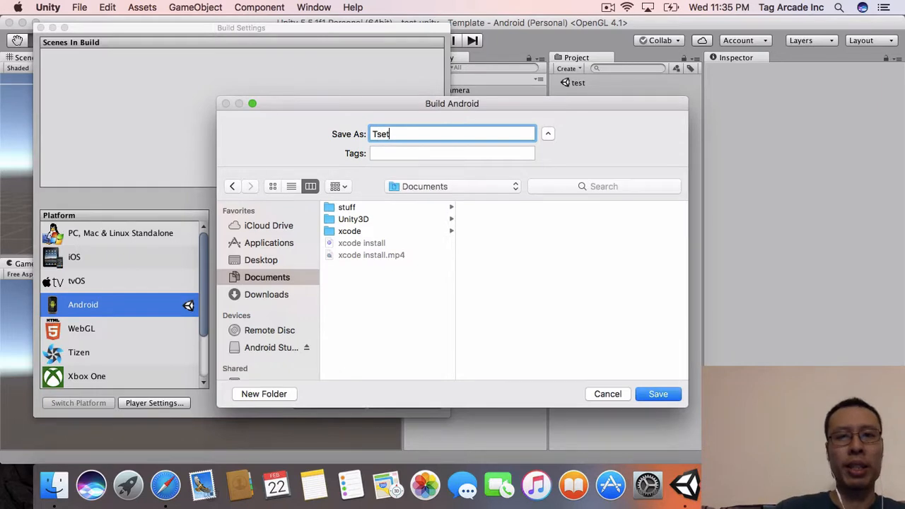
text(Test)
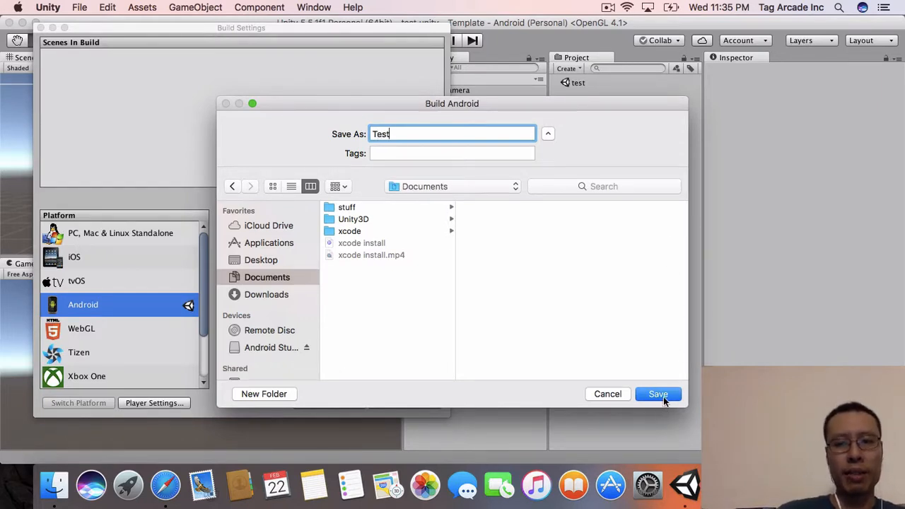
click(658, 393)
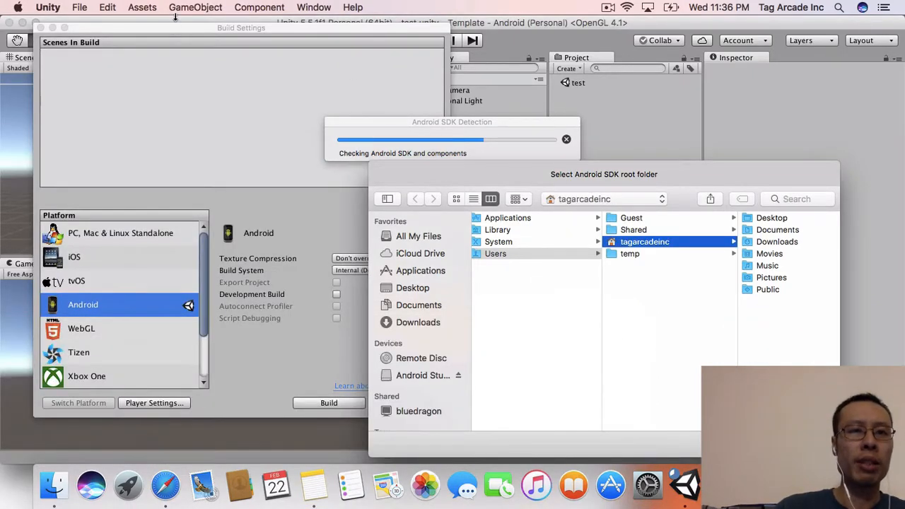
mouse_move(74, 427)
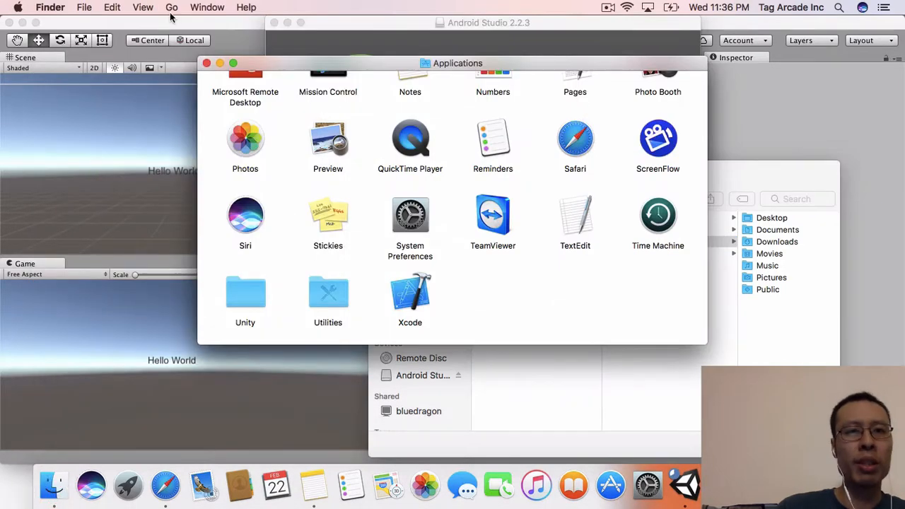
Go to the user Library folder in Finder and show the note with the SDK path /Users/tagarcadeinc/Library/Android/sdk.
click(172, 7)
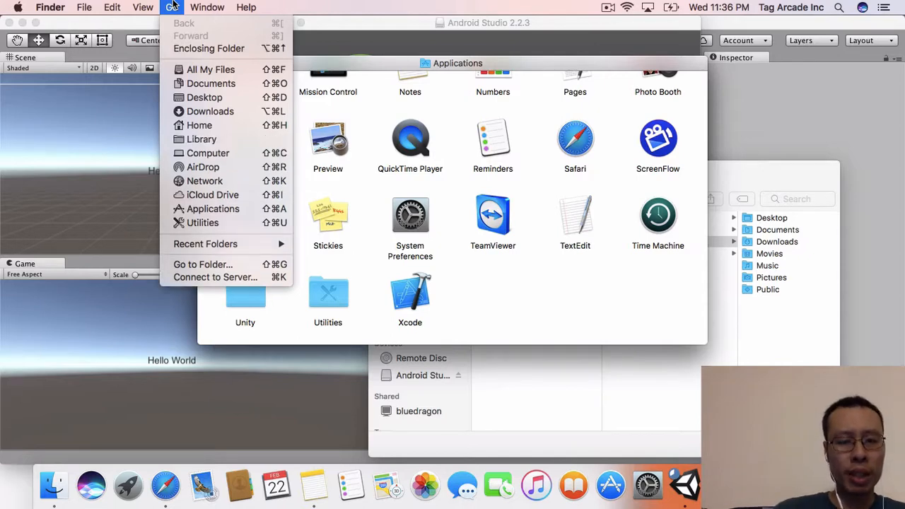
mouse_move(201, 139)
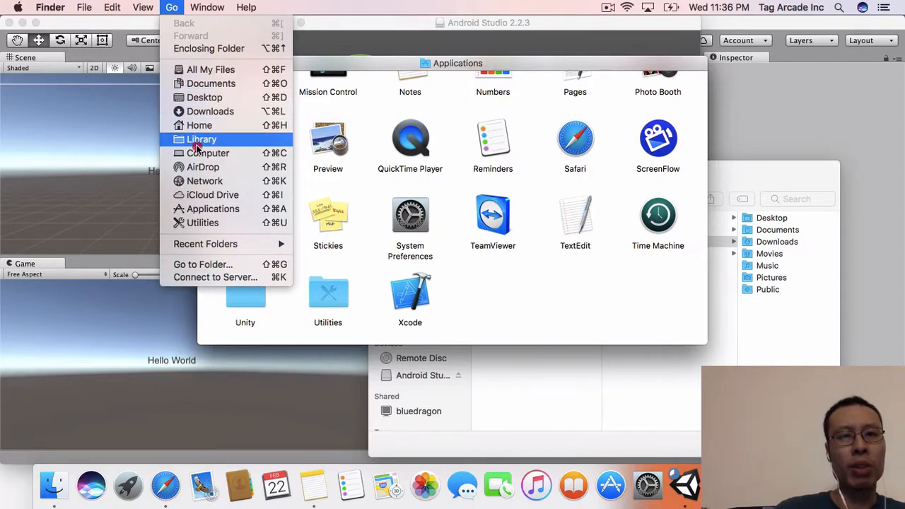
click(201, 139)
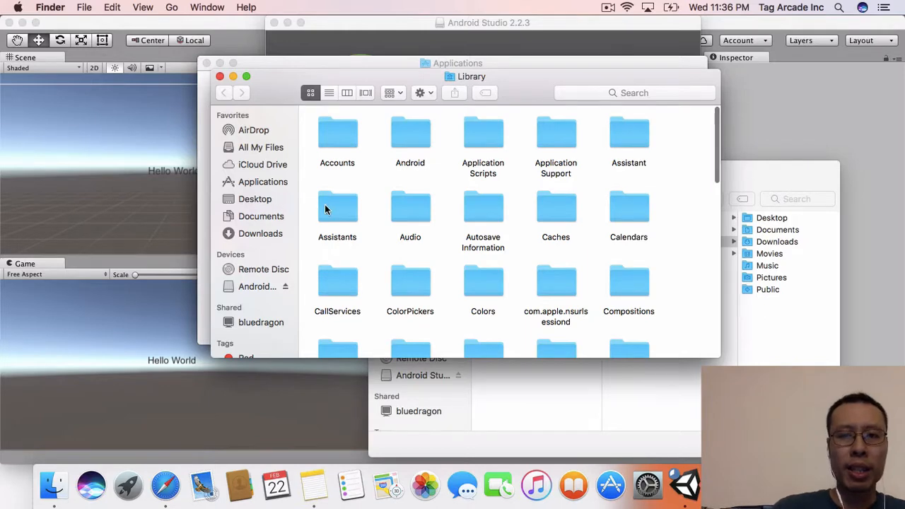
mouse_move(315, 487)
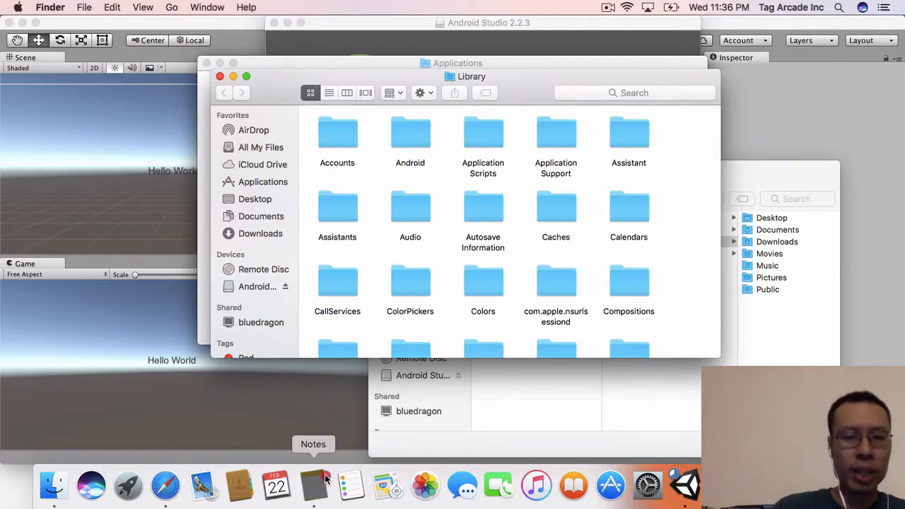
click(314, 487)
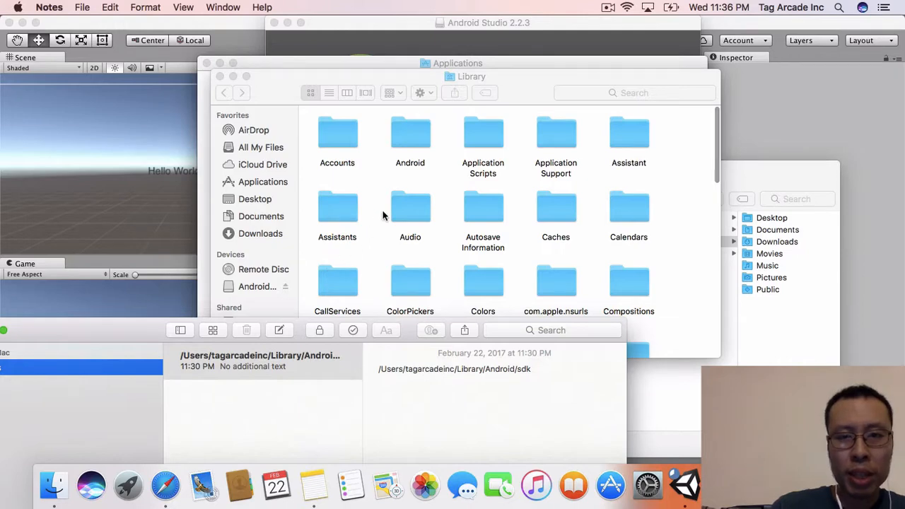
Inside Library/Android, make an alias of the sdk folder.
double_click(410, 135)
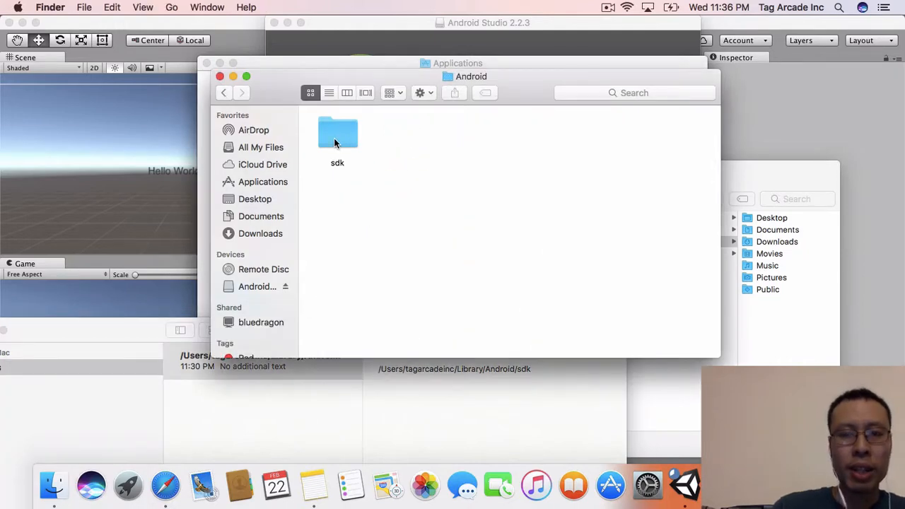
right_click(337, 134)
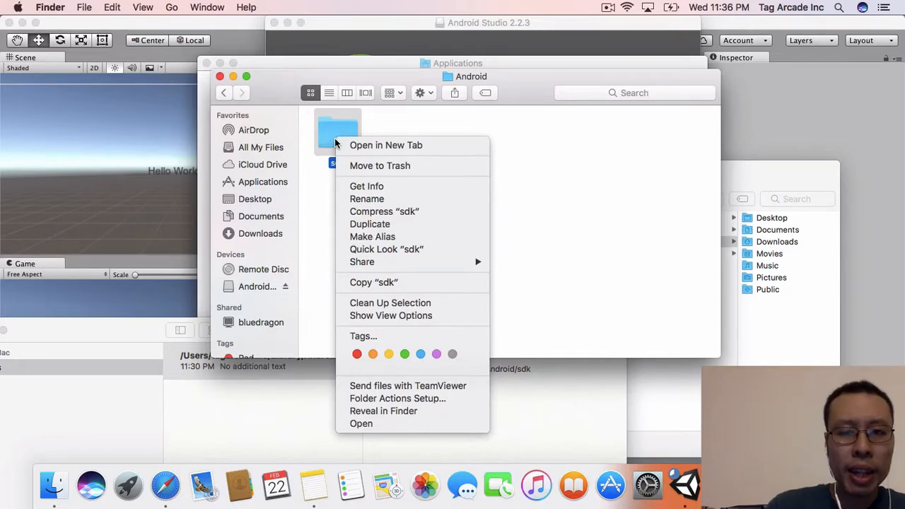
mouse_move(386, 249)
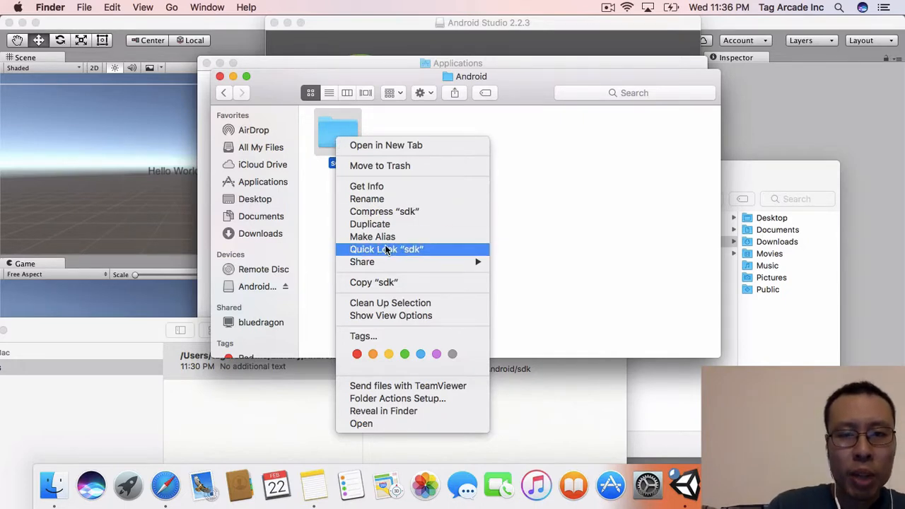
click(374, 236)
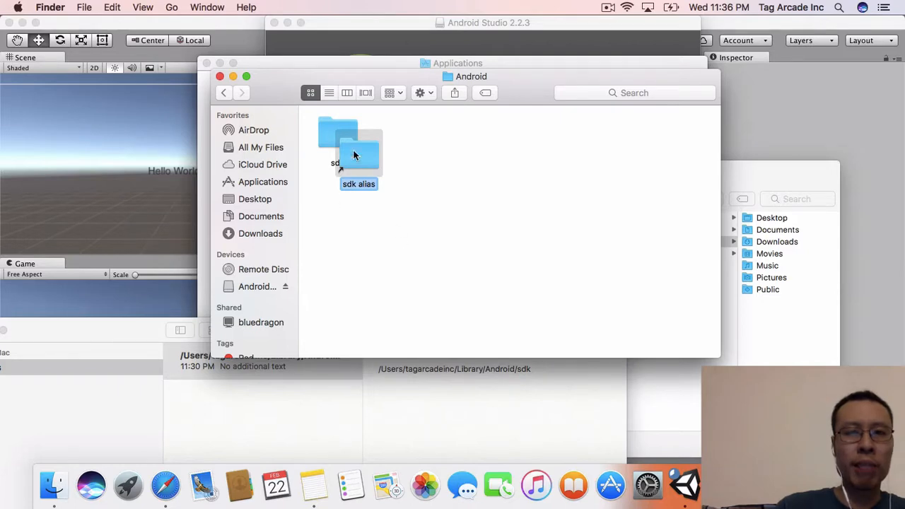
Move the sdk alias onto the Desktop using a second Finder window.
click(49, 7)
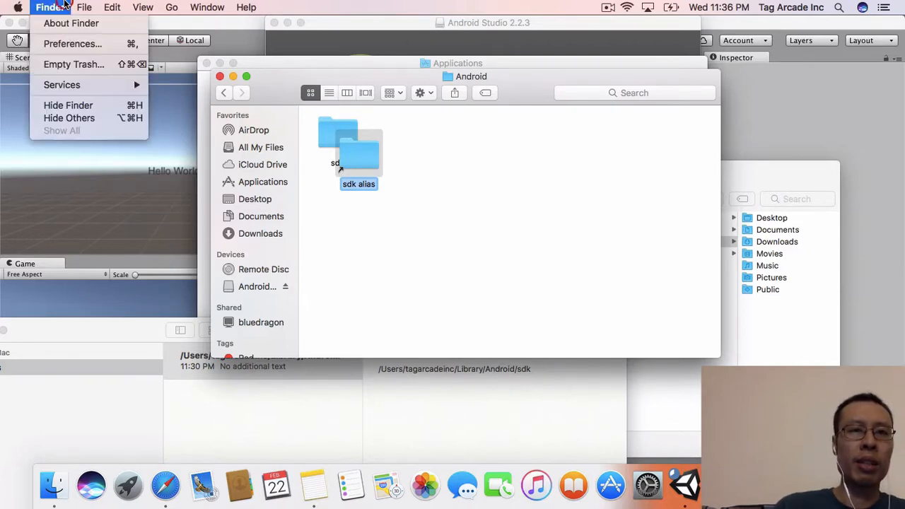
click(402, 154)
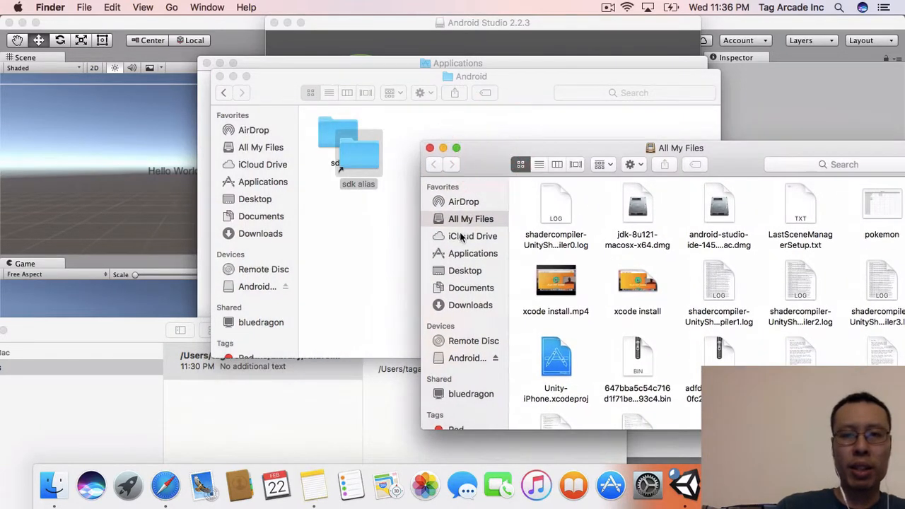
click(464, 271)
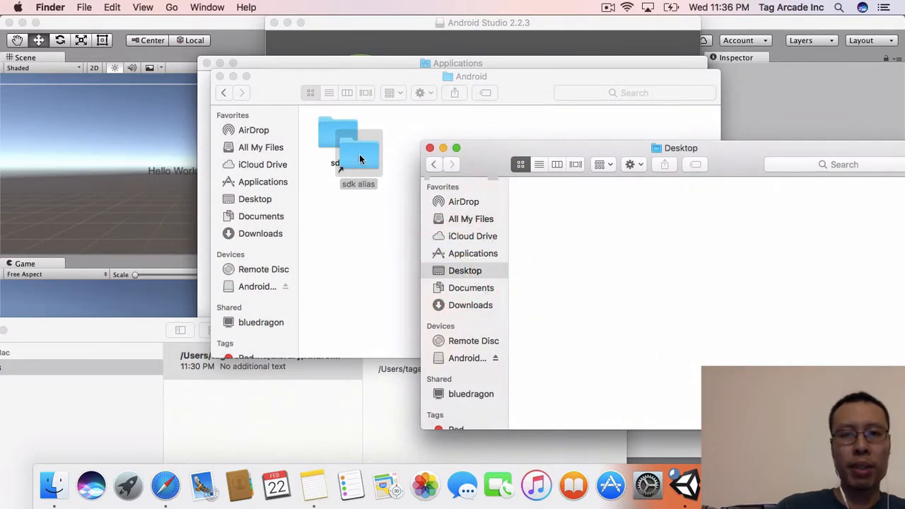
drag(350, 144, 569, 276)
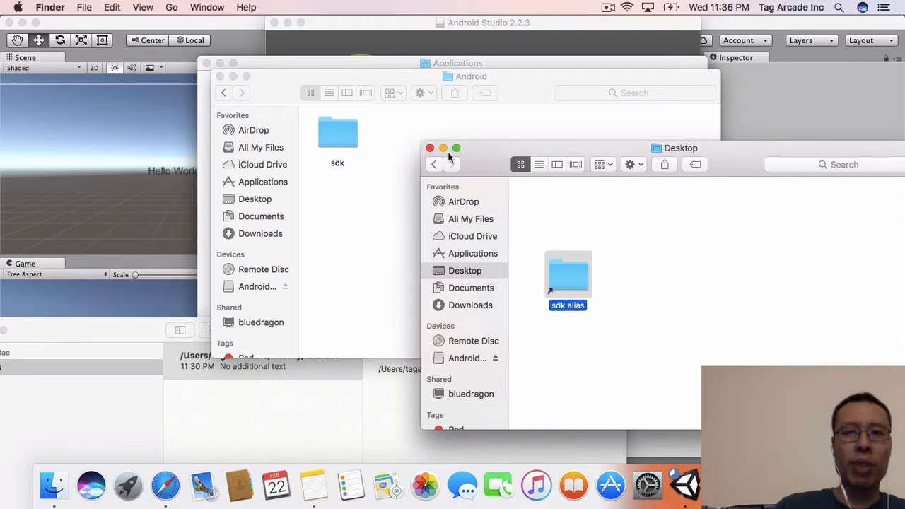
click(430, 149)
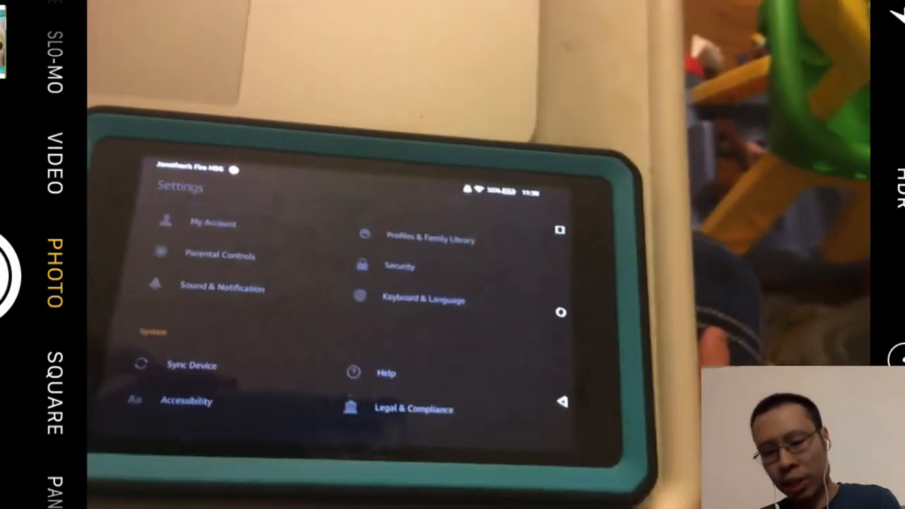
In the tablet's Security settings, allow Apps from Unknown Sources and accept the warning.
click(221, 255)
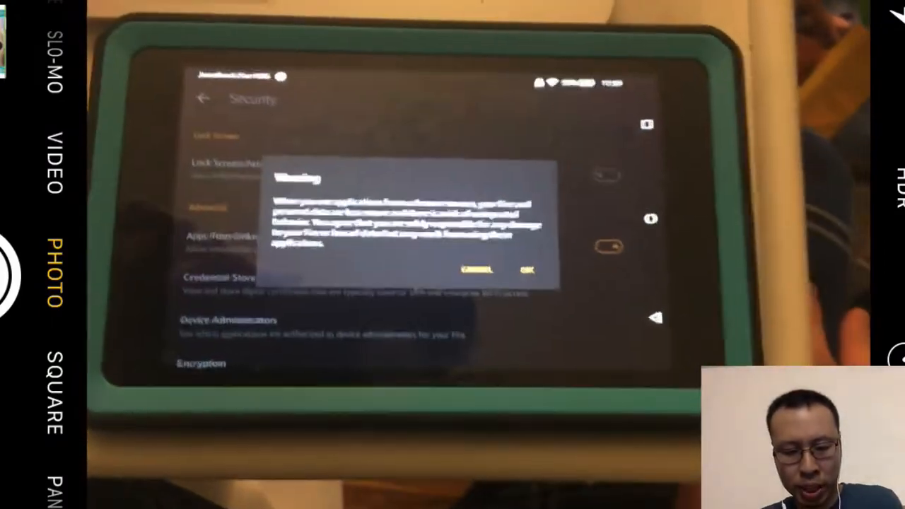
click(525, 271)
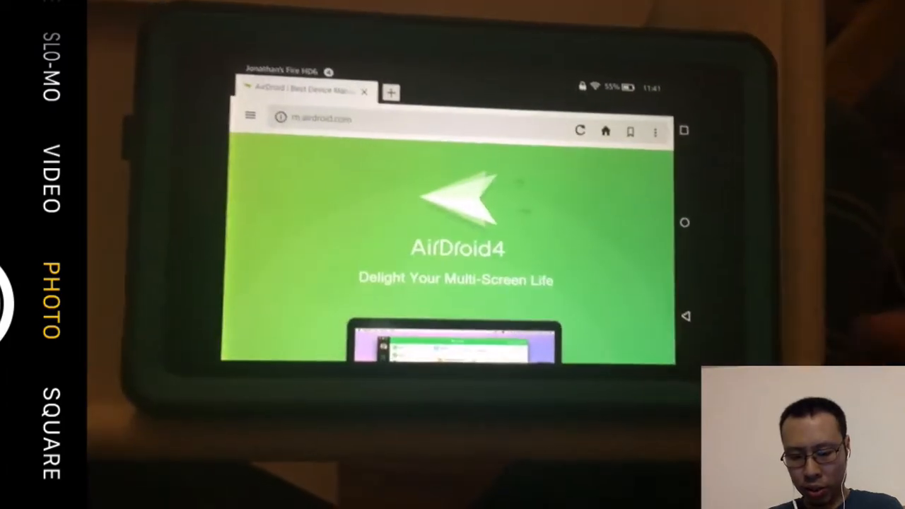
Review the AirDroid permissions list and install the app on the Fire tablet.
scroll(down, 3)
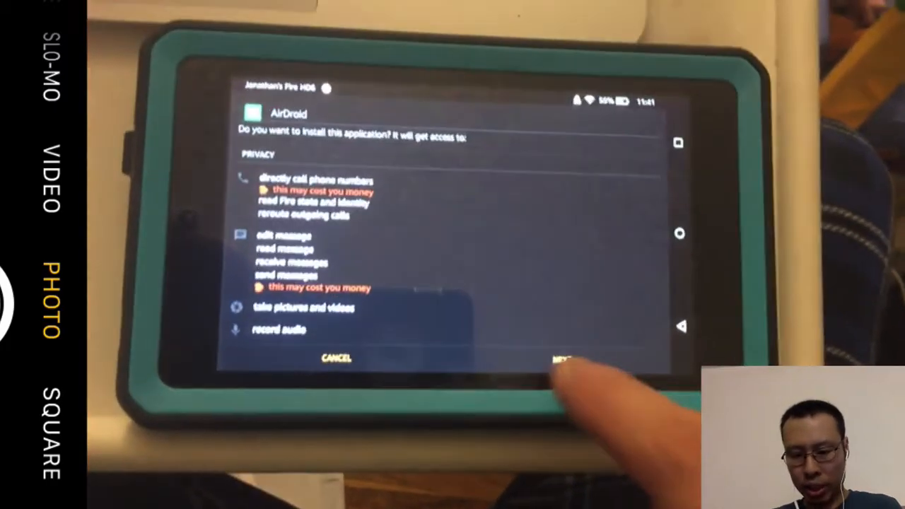
click(563, 357)
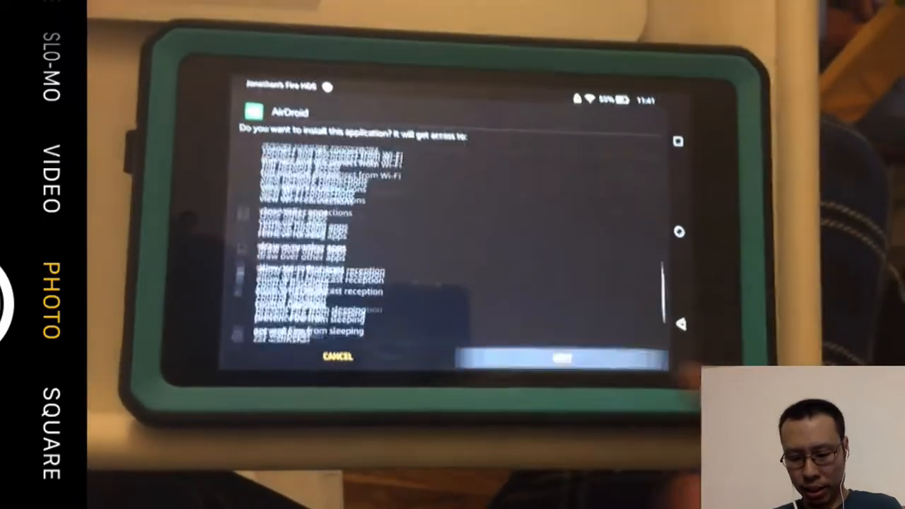
click(559, 357)
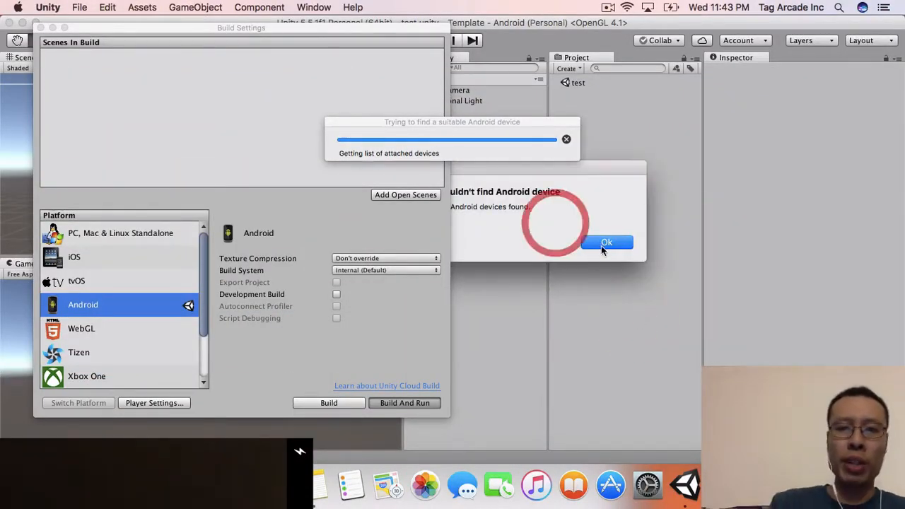
Run a plain Android Build saved as Test in Documents, which stops on a Bundle Identifier warning.
click(605, 244)
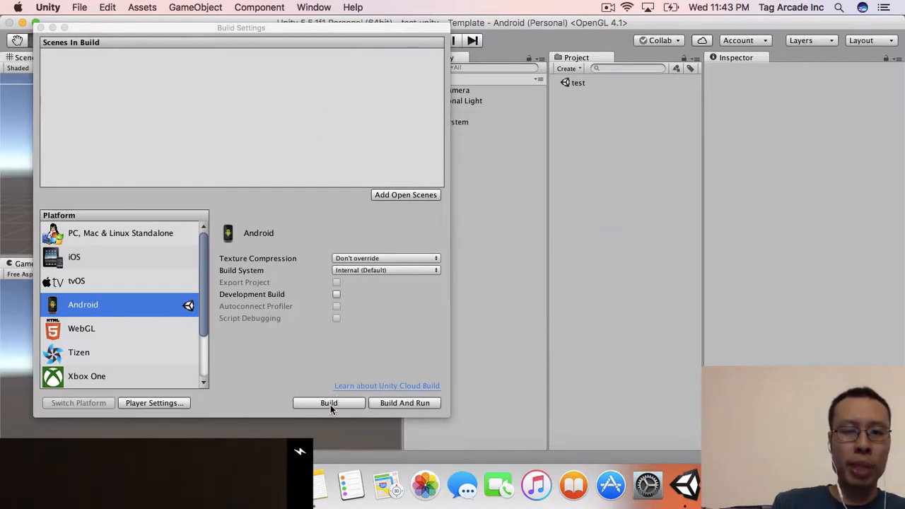
click(328, 401)
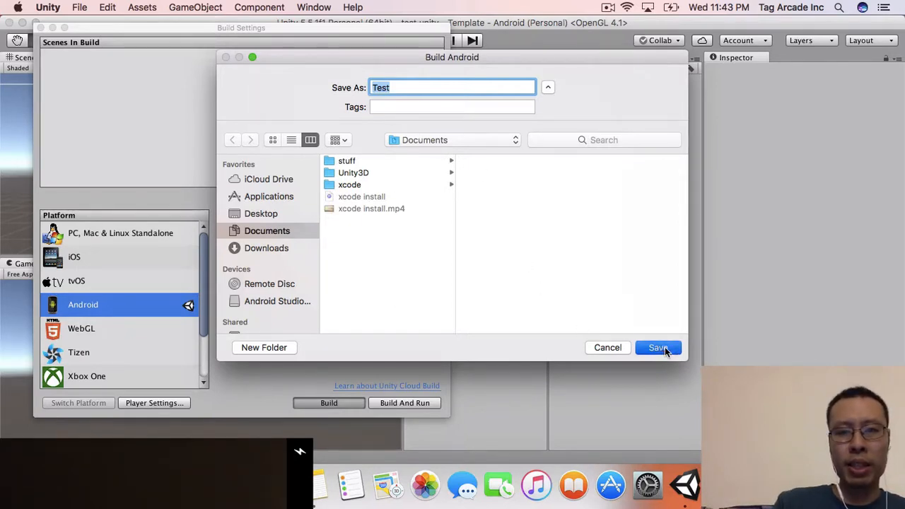
click(658, 348)
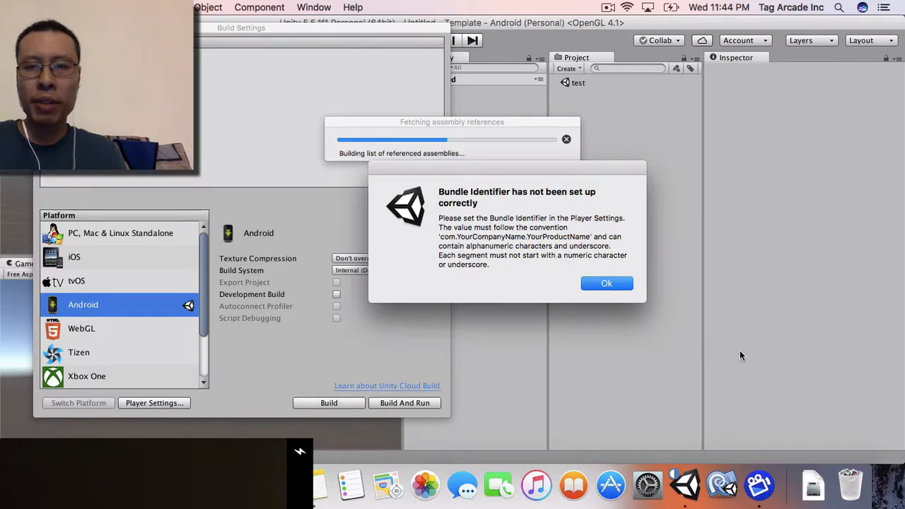
Dismiss the warning and enter a Bundle Identifier beginning com.TagArcade in Android Player Settings.
click(605, 283)
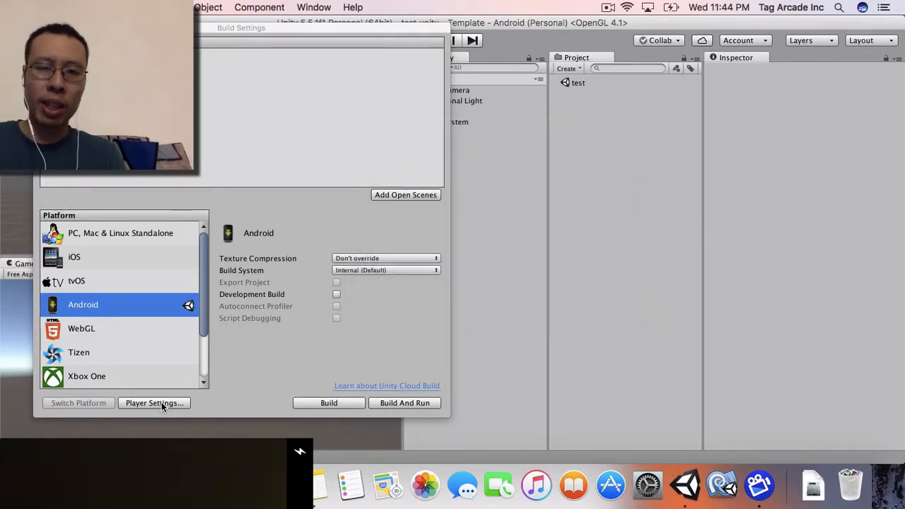
click(155, 402)
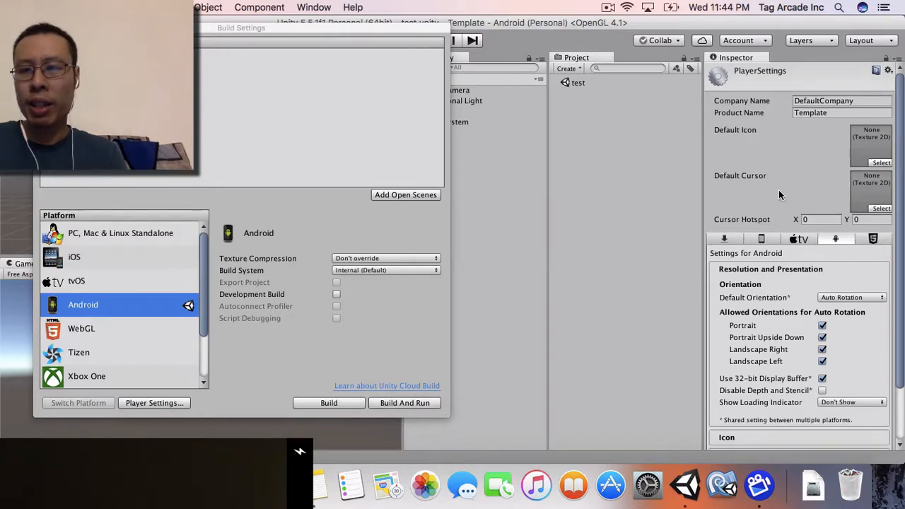
scroll(down, 3)
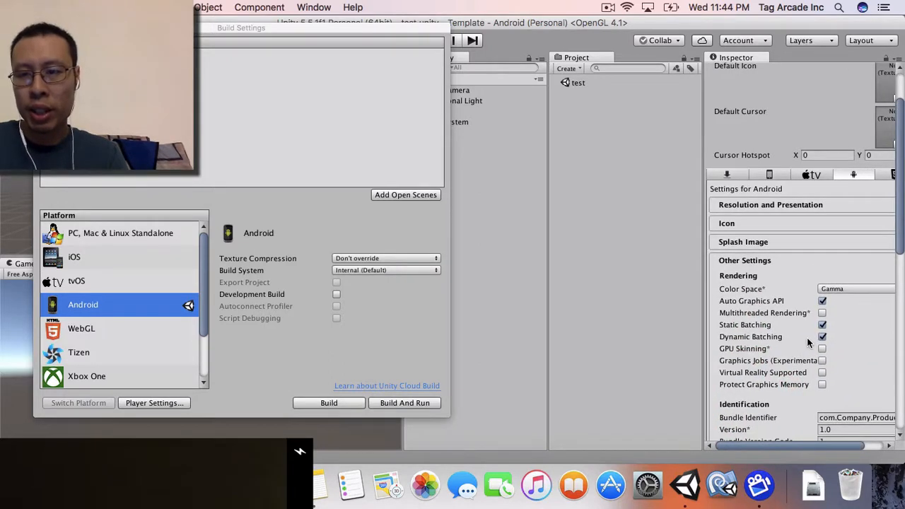
scroll(down, 3)
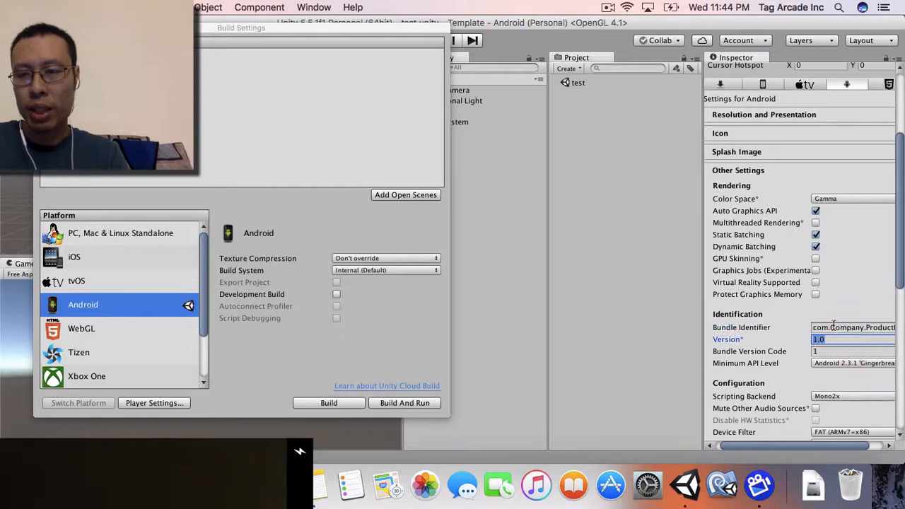
click(852, 327)
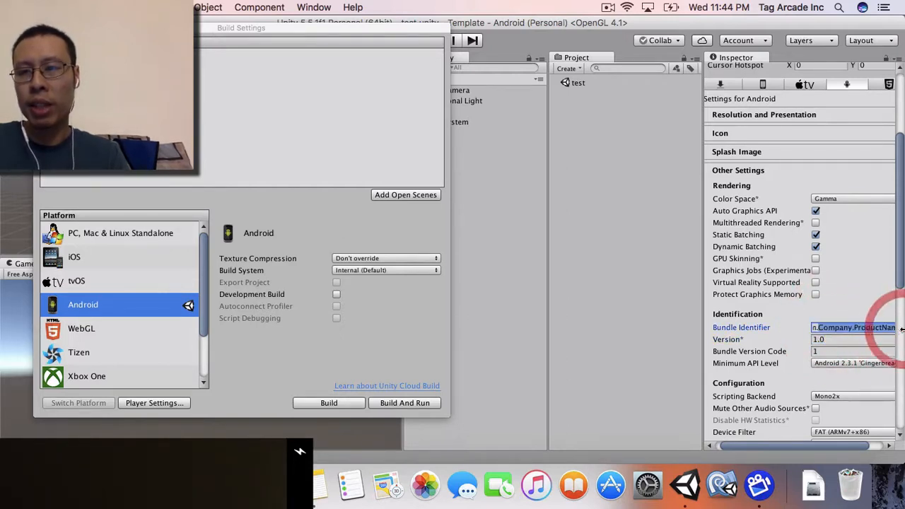
text(com.TagAr)
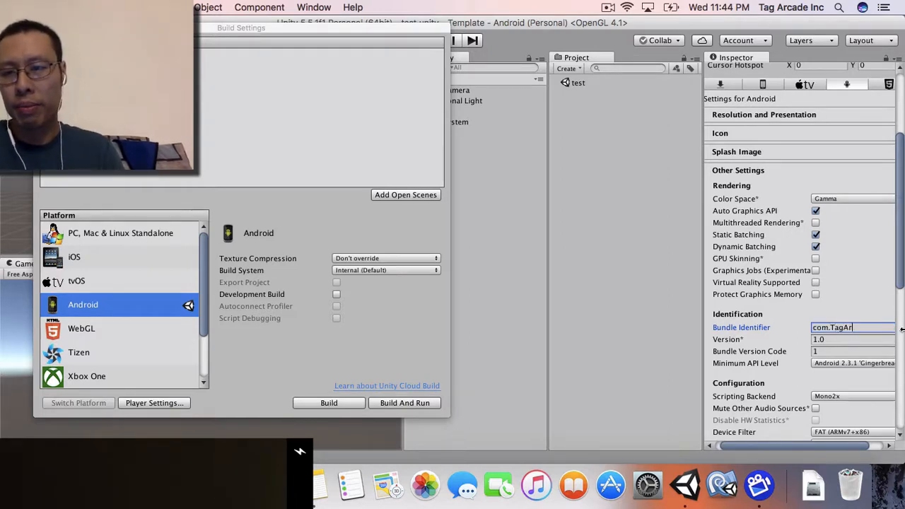
text(cade.Templa)
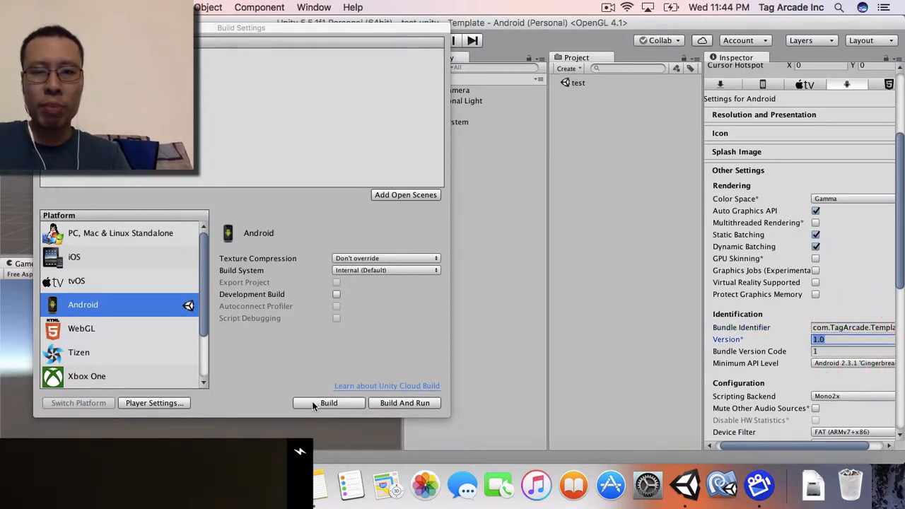
Launch the Android build and save it as Test in the Documents folder.
click(328, 402)
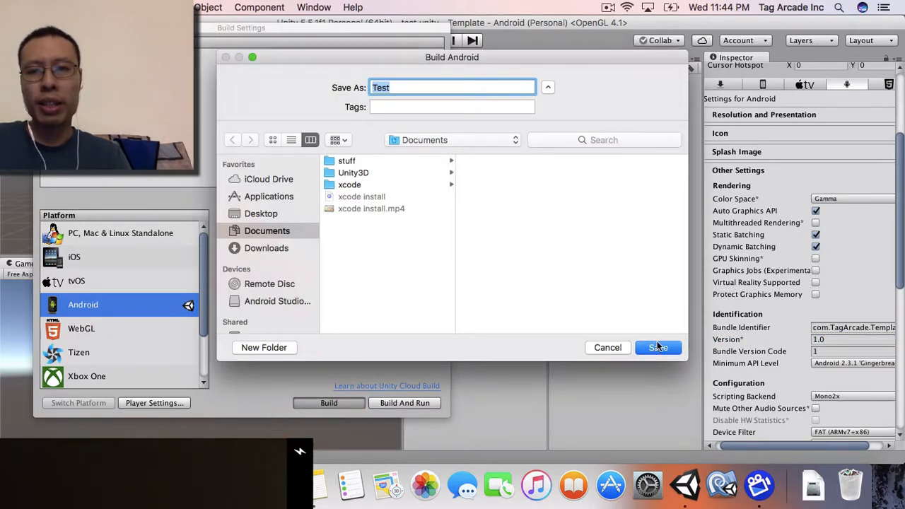
click(656, 348)
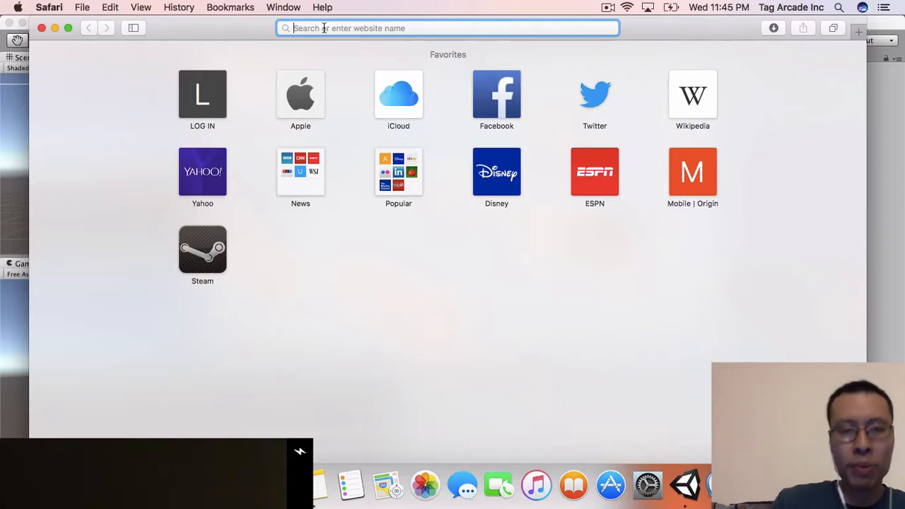
text(http://youtube.com)
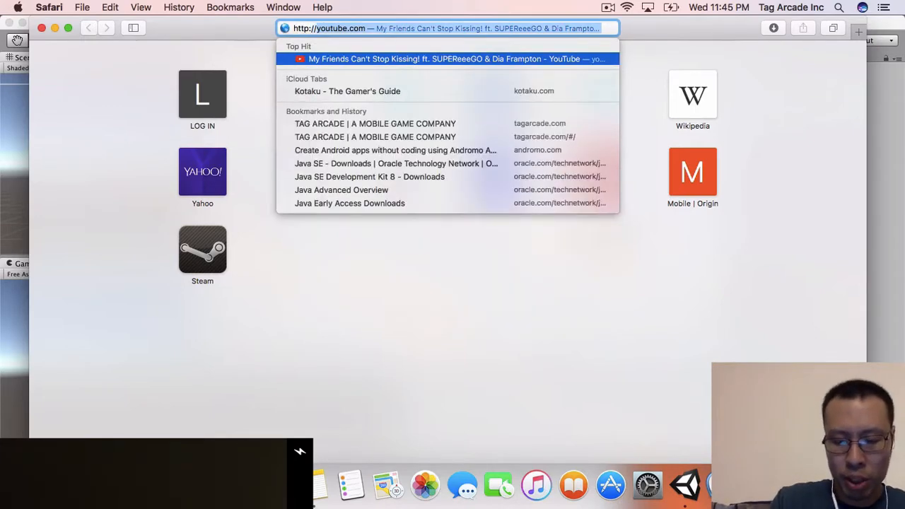
text(http://192.1)
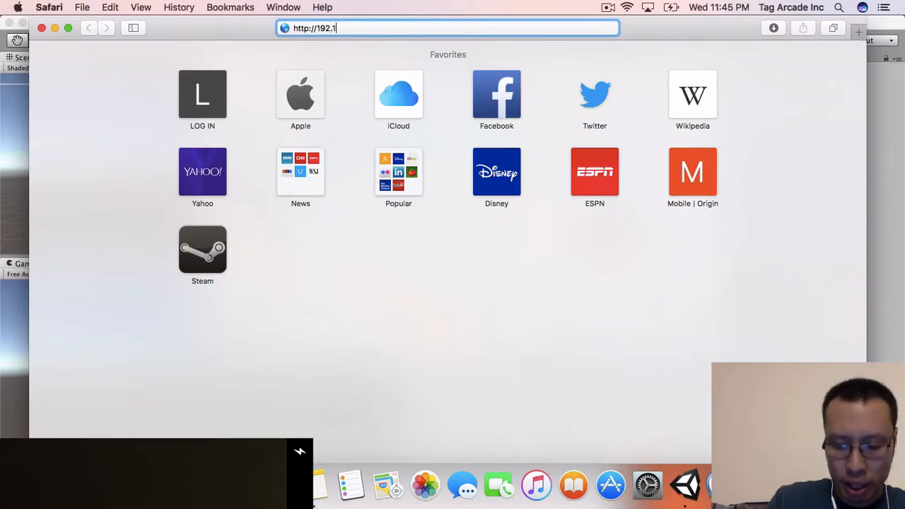
text(68.9.15)
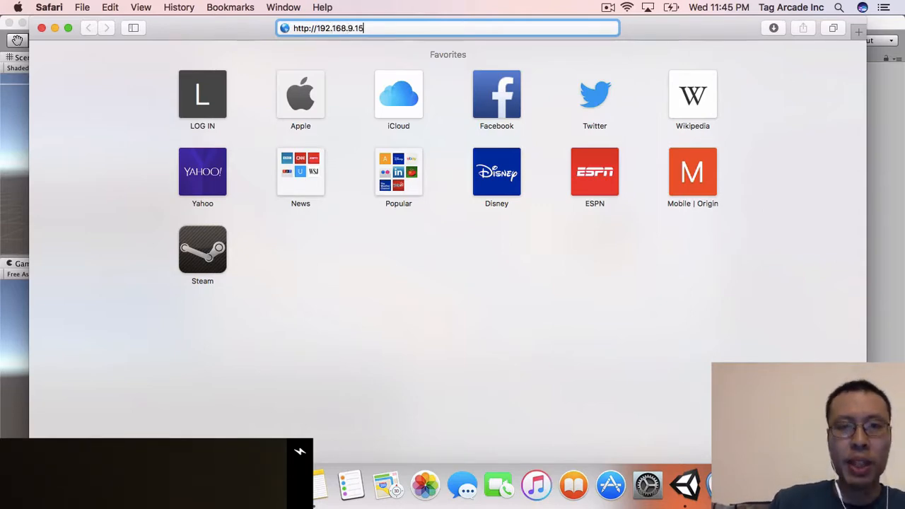
key(Return)
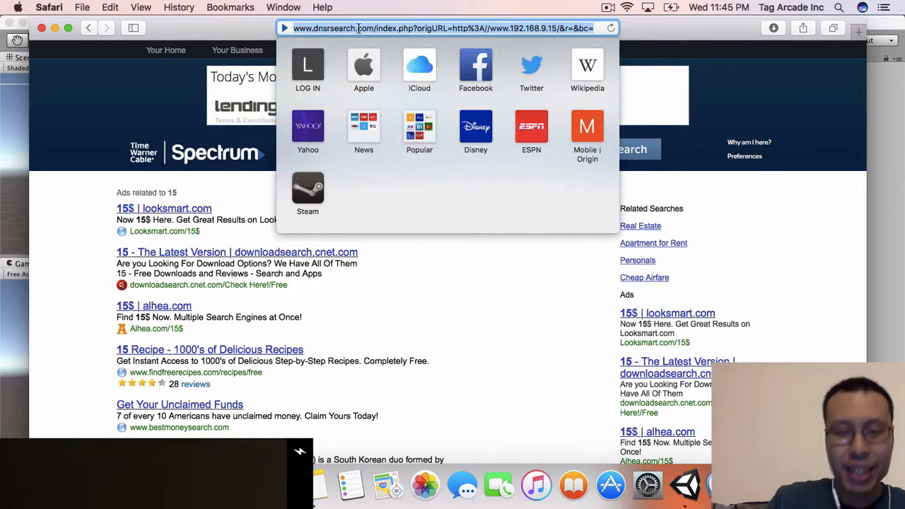
text(http://192.168.9.15:)
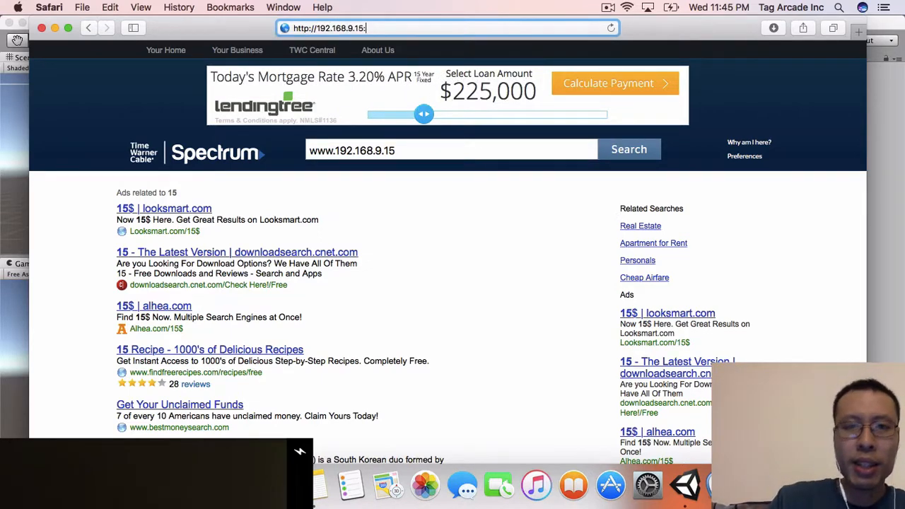
text(8)
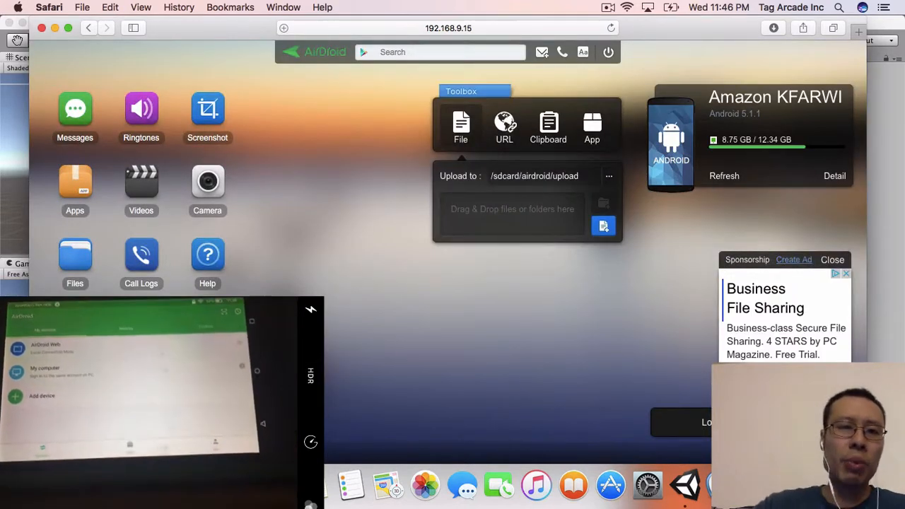
mouse_move(331, 201)
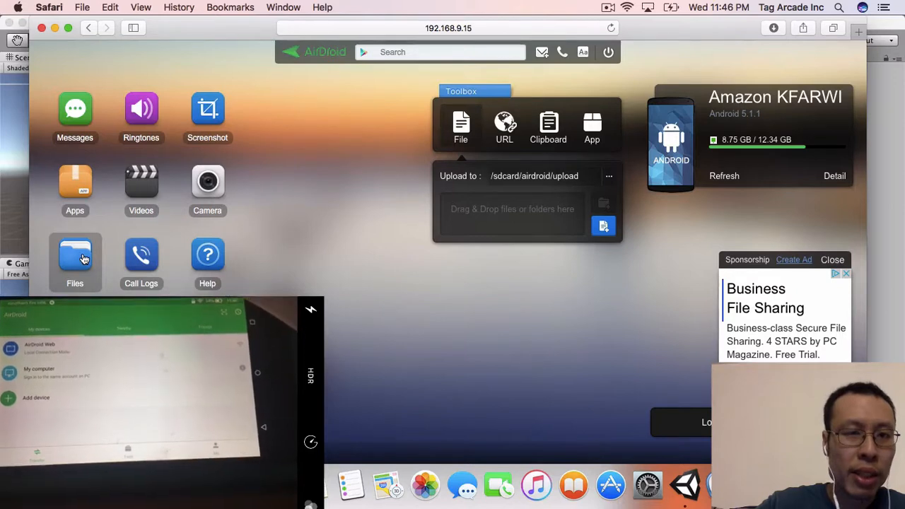
Browse AirDroid Web's Files into the tablet's SD Card Download folder.
click(75, 254)
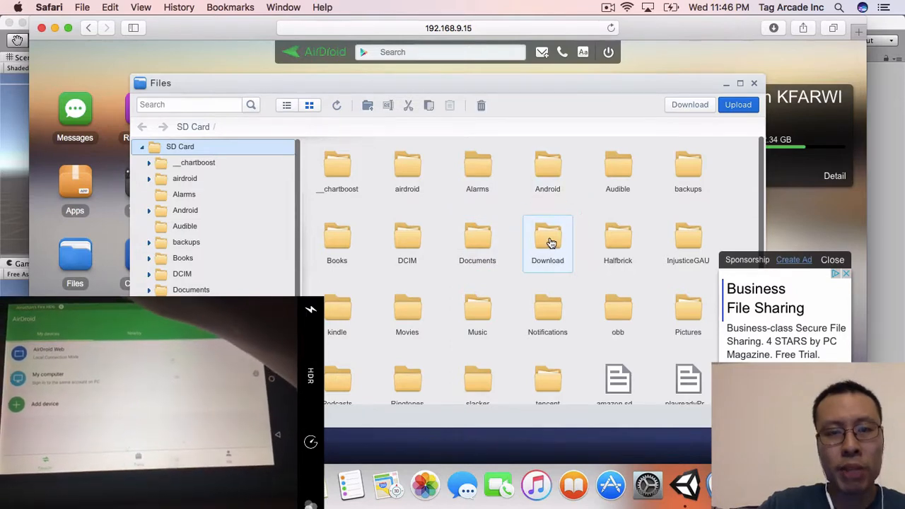
double_click(548, 238)
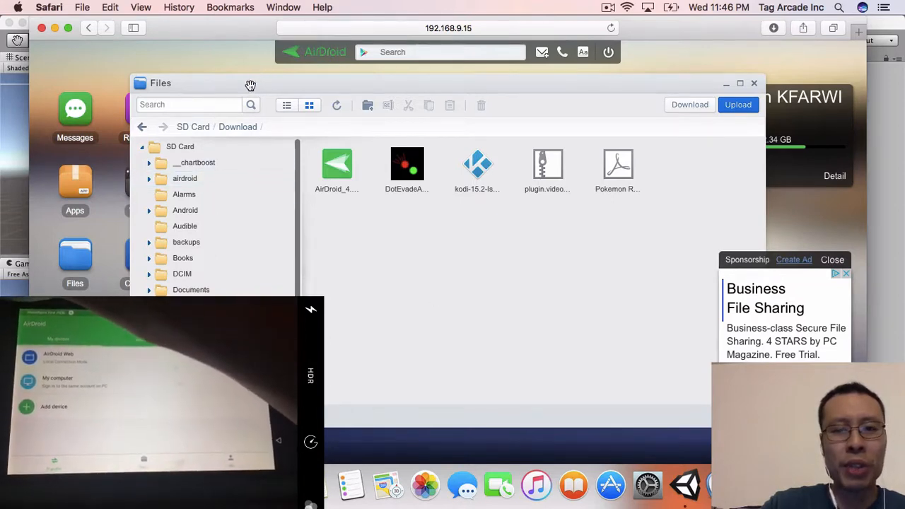
click(547, 167)
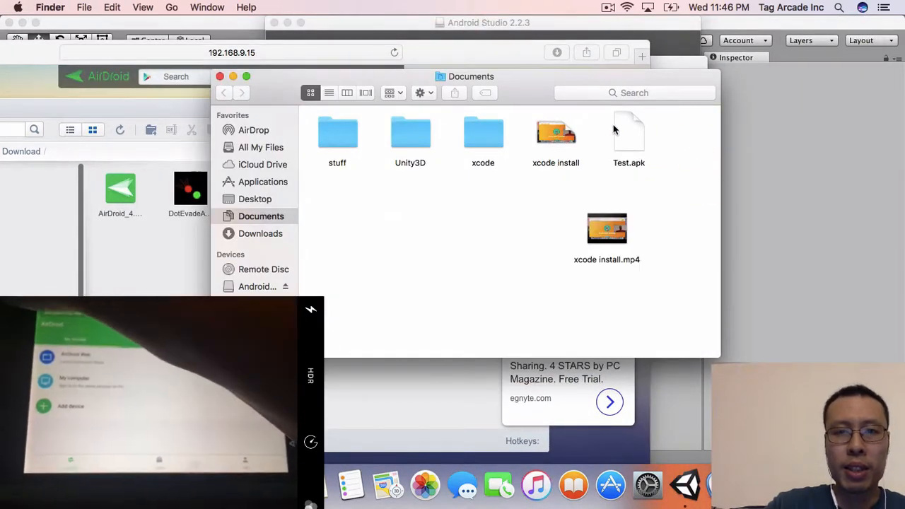
Select Test.apk in the Finder Documents window beside the tablet's files.
click(628, 131)
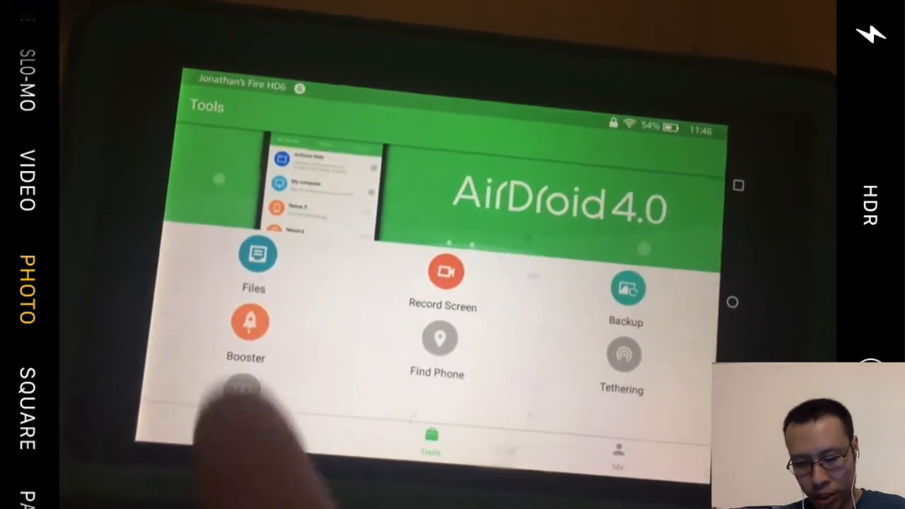
On the tablet, browse AirDroid Files to the Template APK in Download and confirm Install.
click(254, 253)
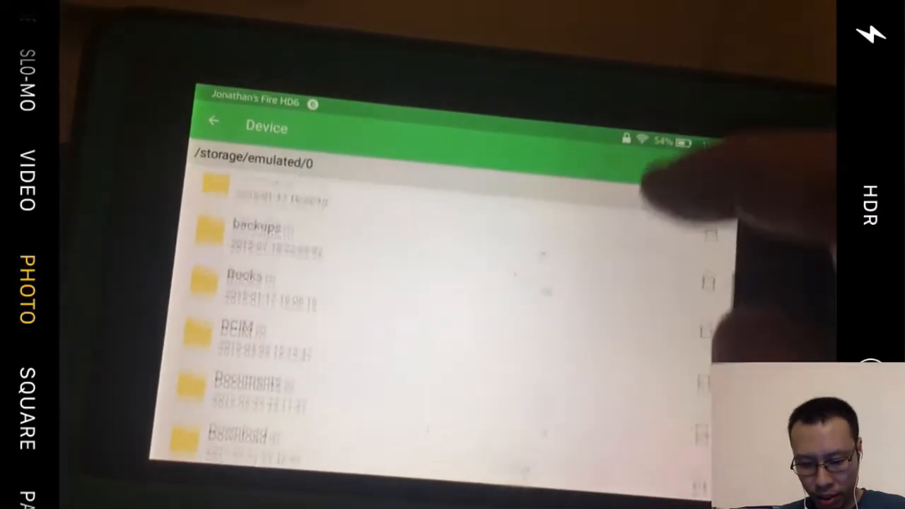
click(241, 436)
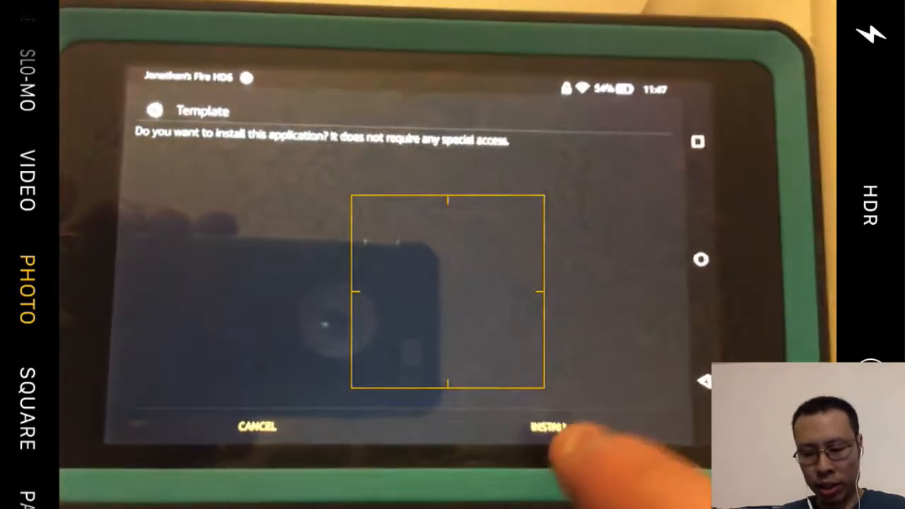
click(555, 427)
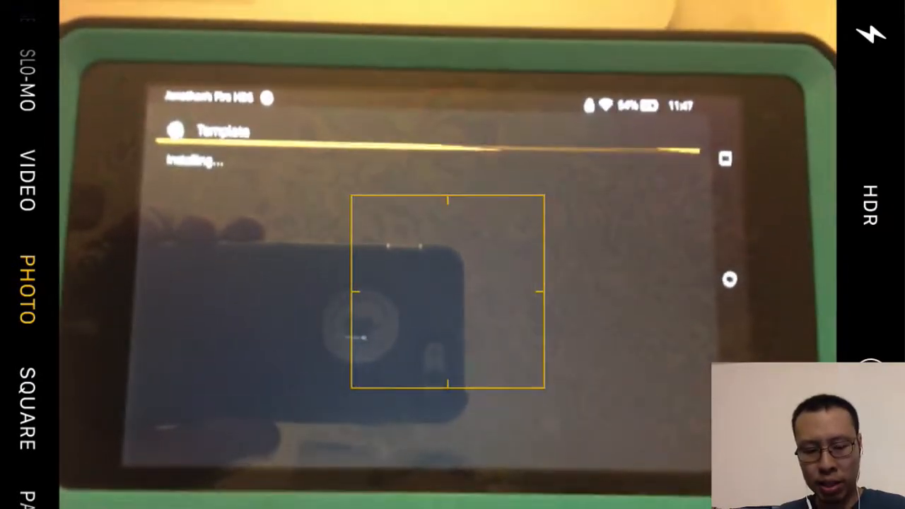